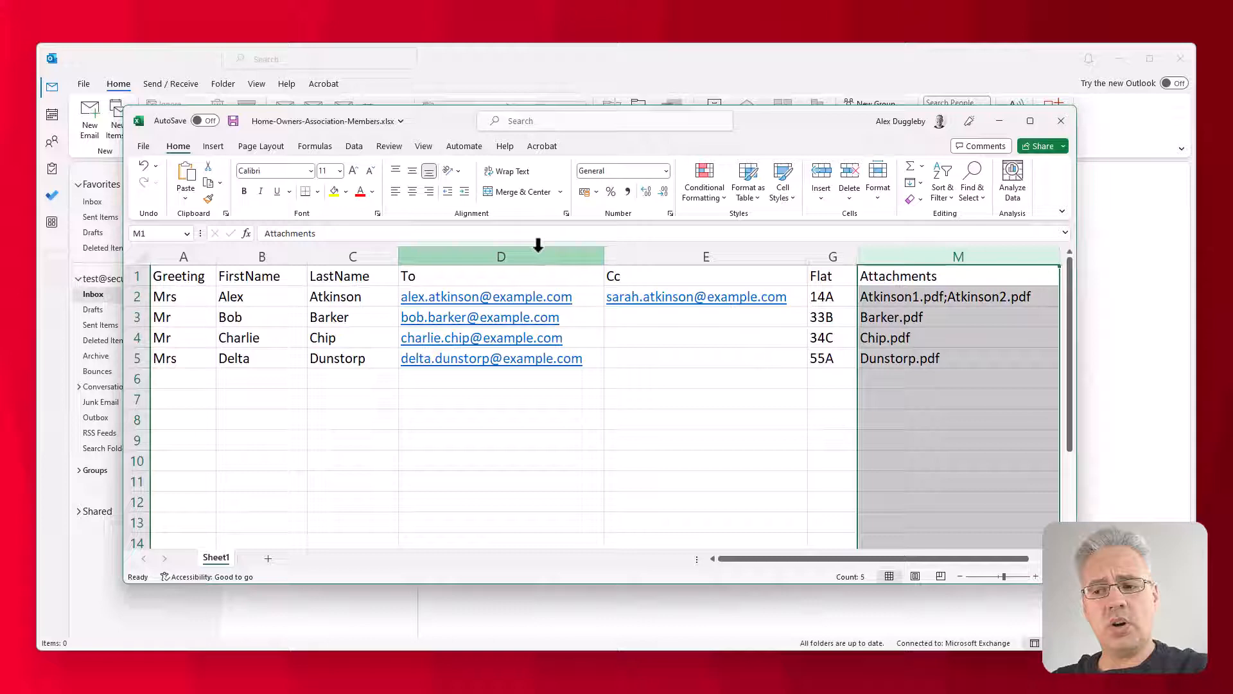
Review the workbook's To, Cc and Attachments columns and Atkinson's attachment names in M2.
left_click(501, 256)
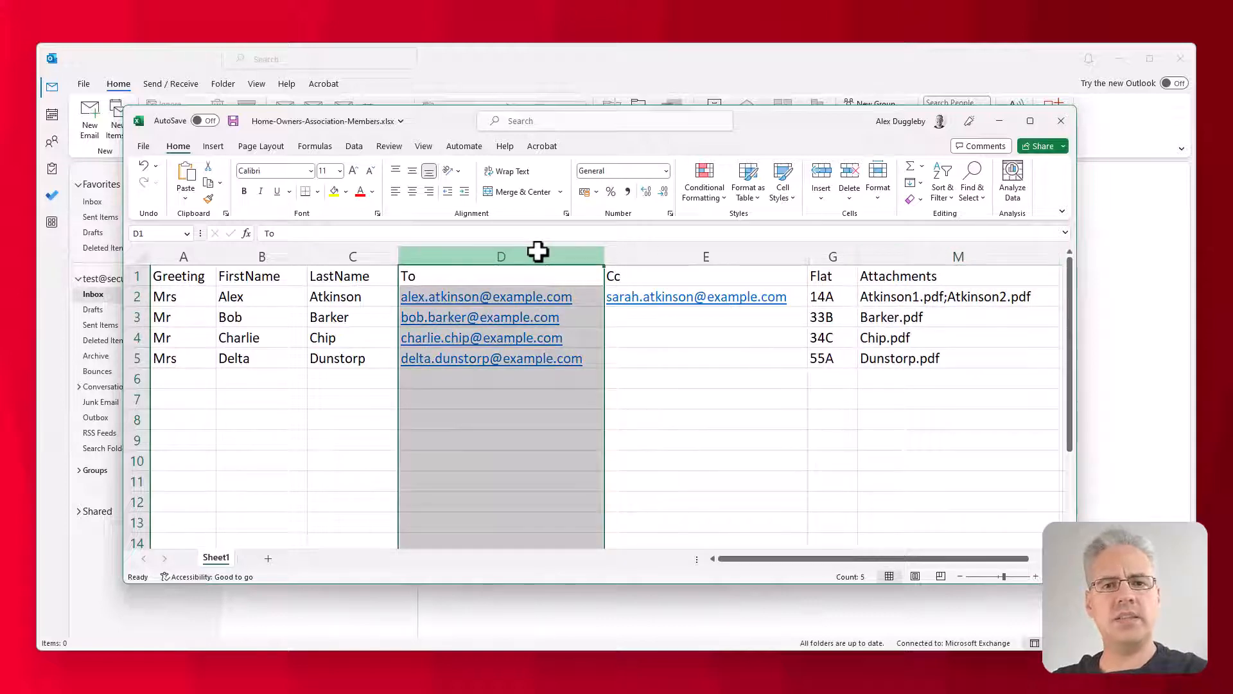
left_click(705, 256)
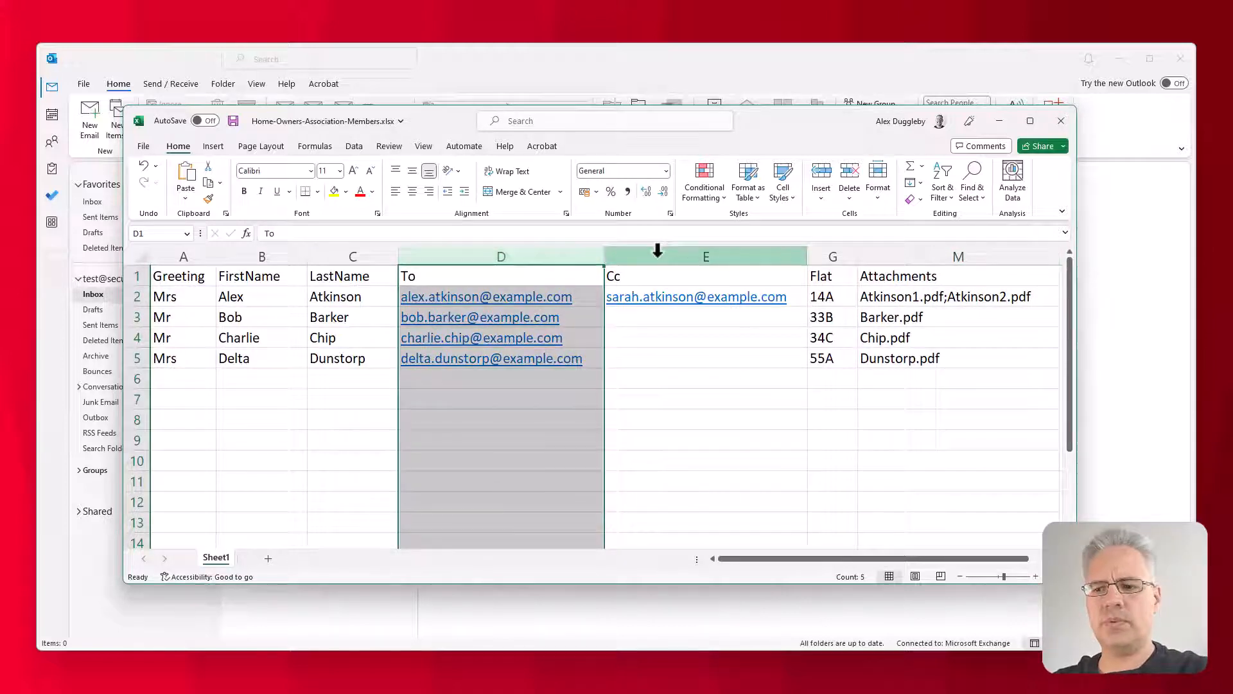
left_click(704, 256)
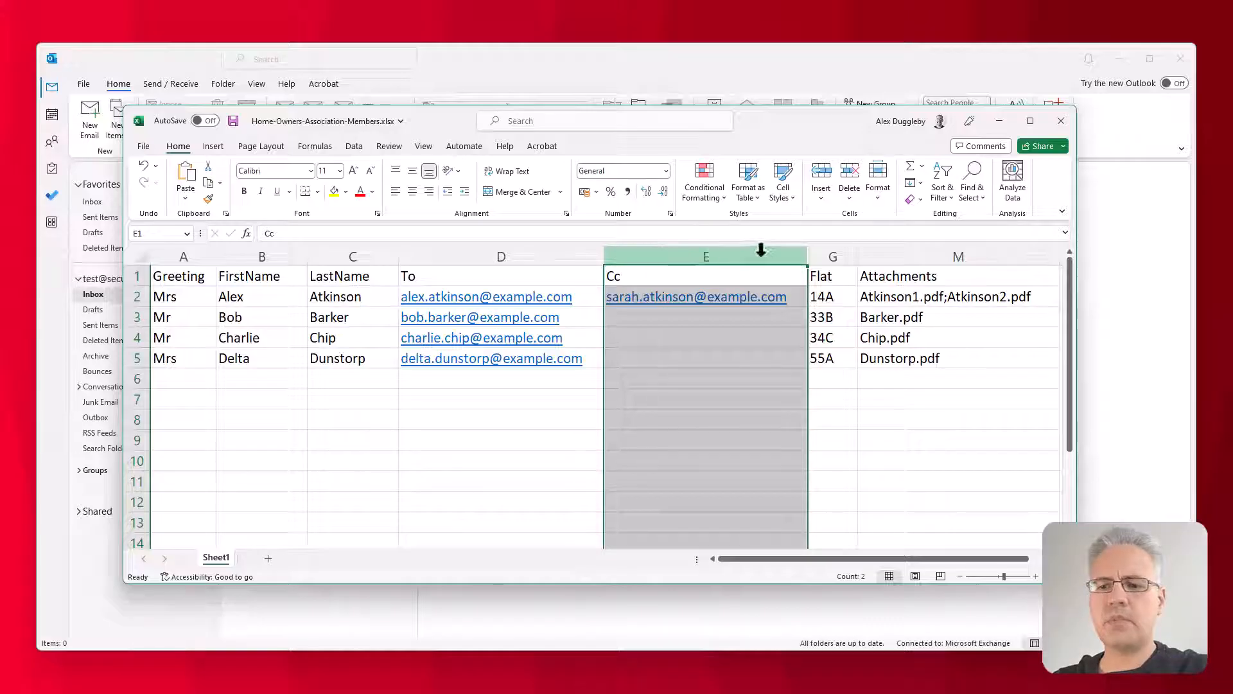
left_click(832, 256)
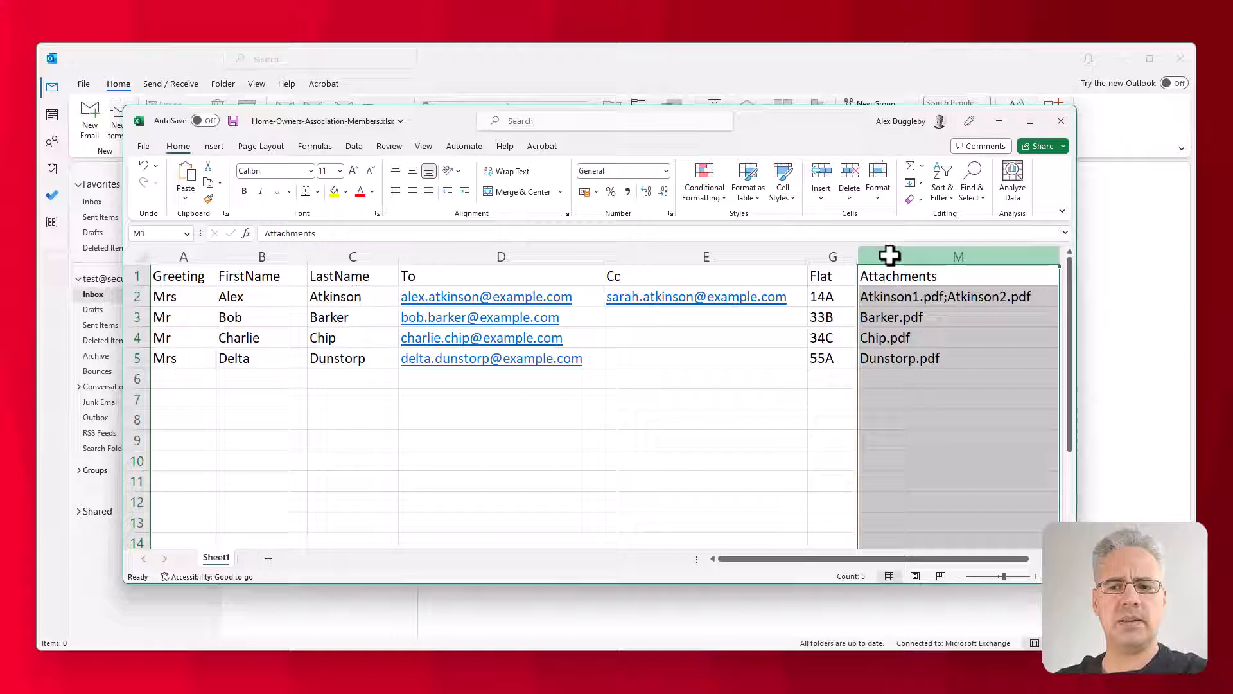
left_click(958, 297)
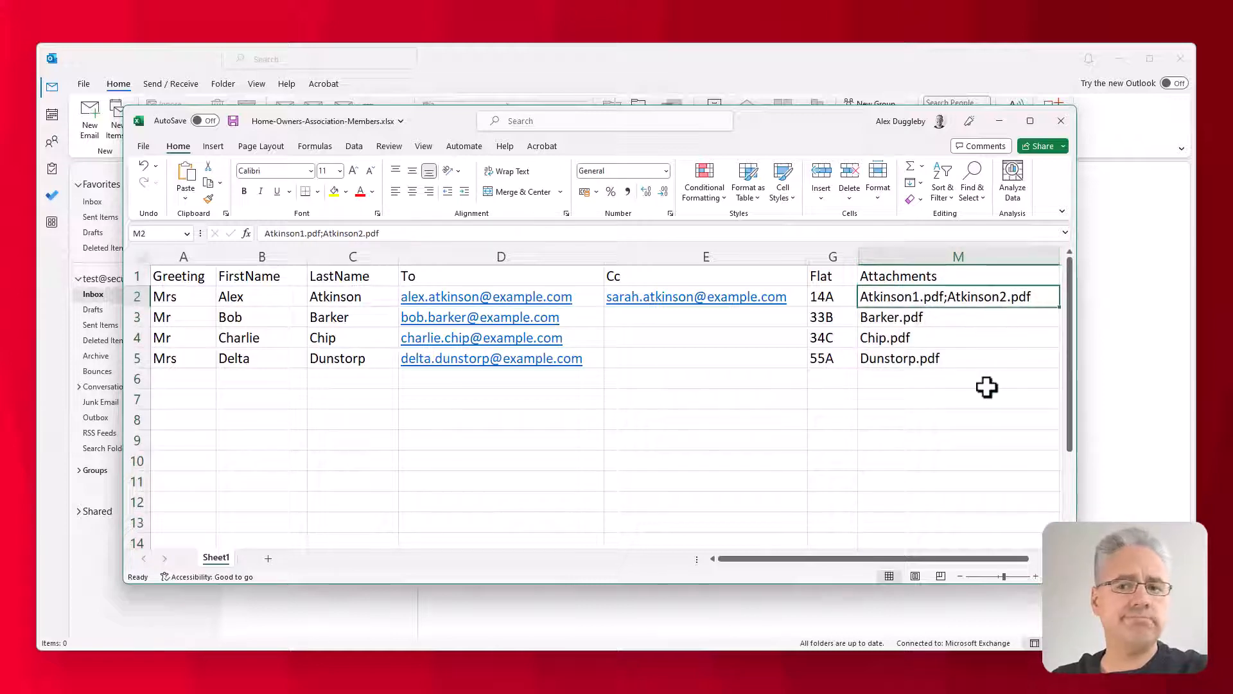
mouse_move(1015, 95)
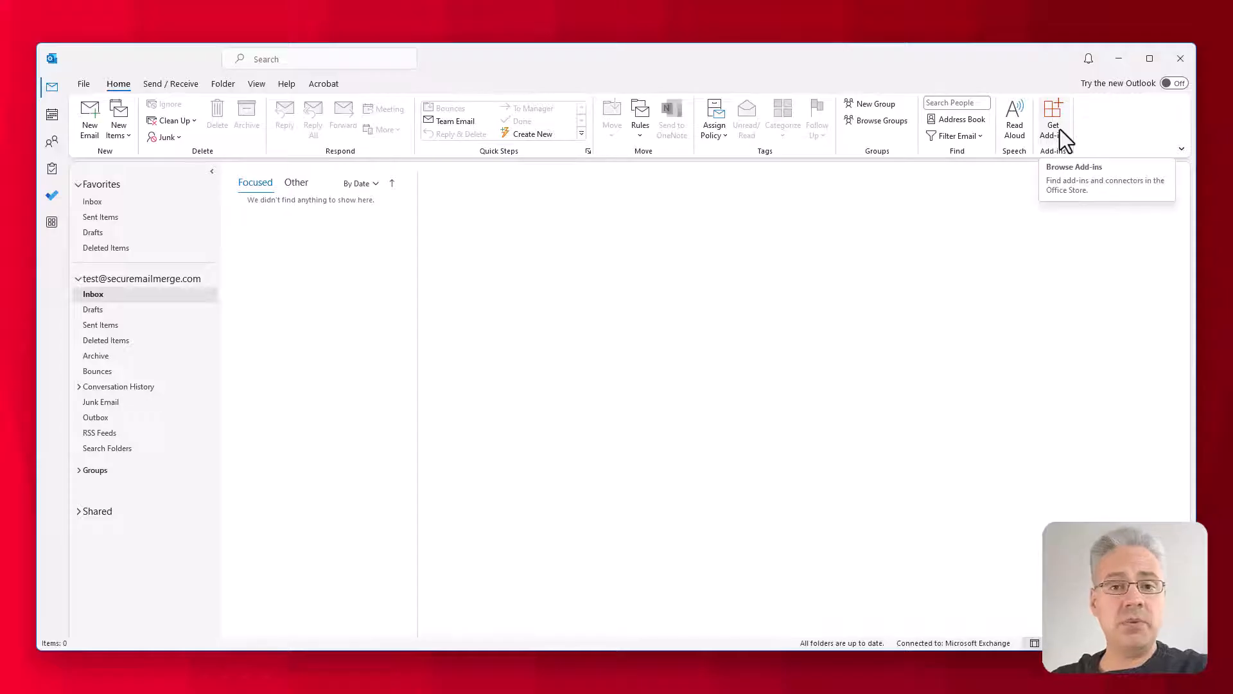
Search the add-ins store for SecureMailMerge, then return to the inbox.
left_click(1054, 118)
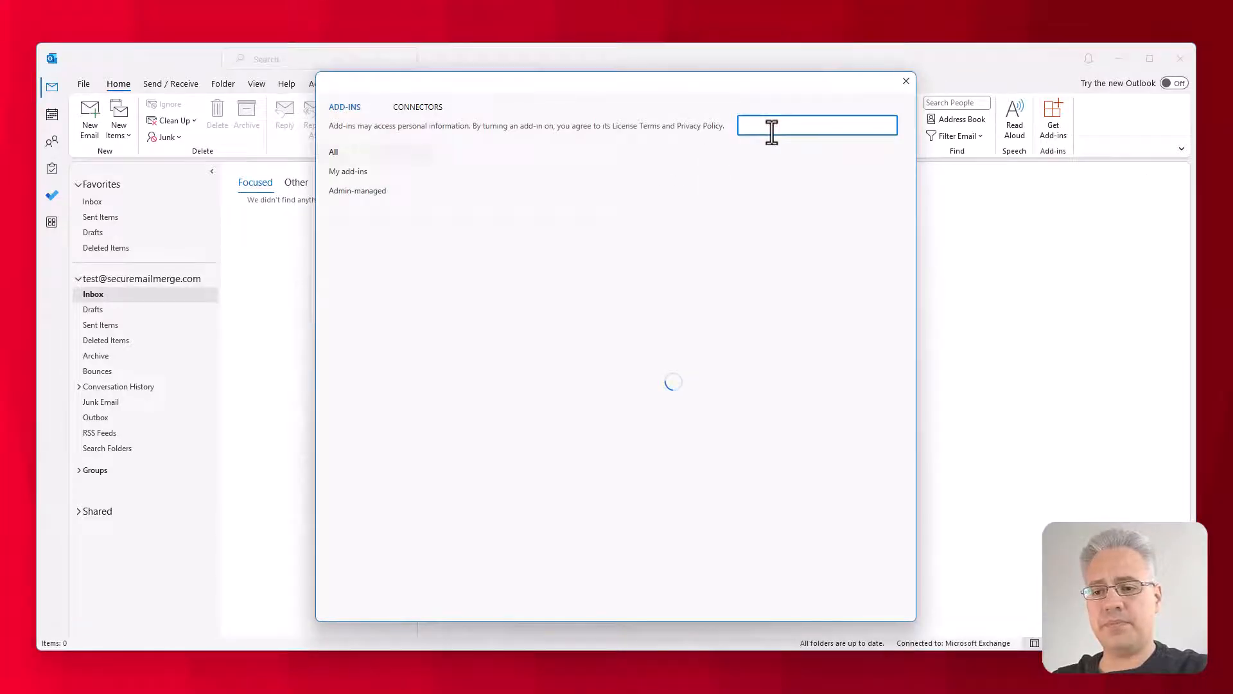
type("Secure")
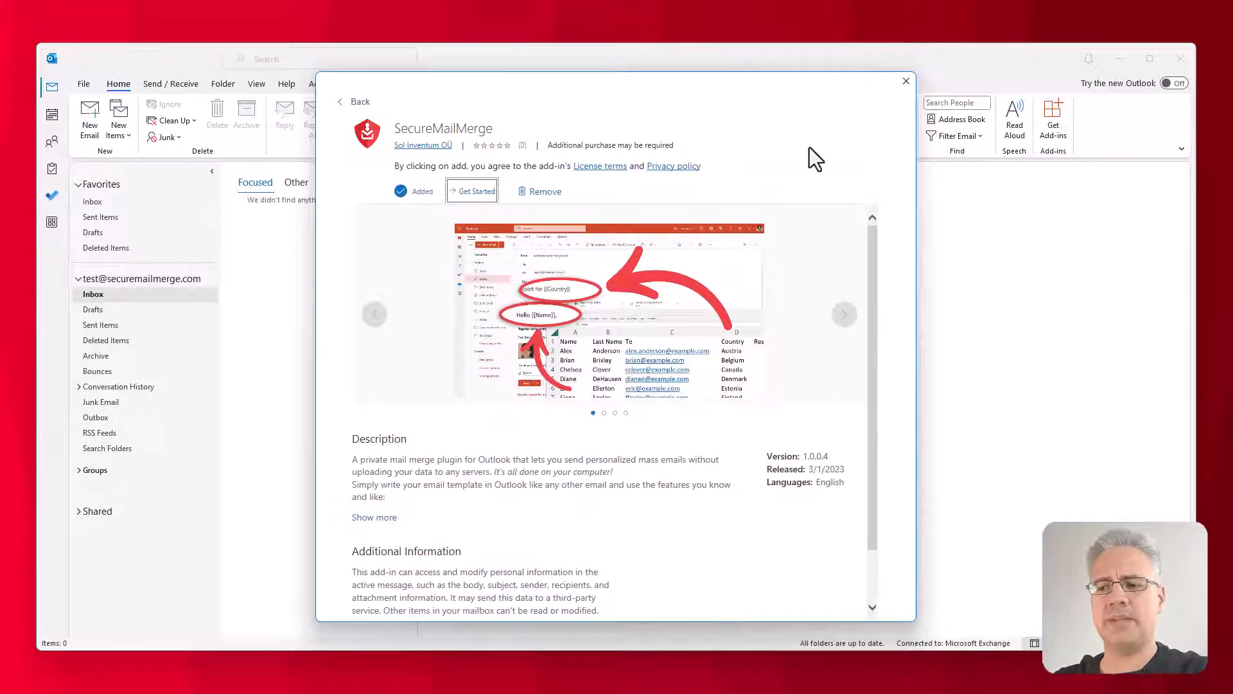
left_click(905, 80)
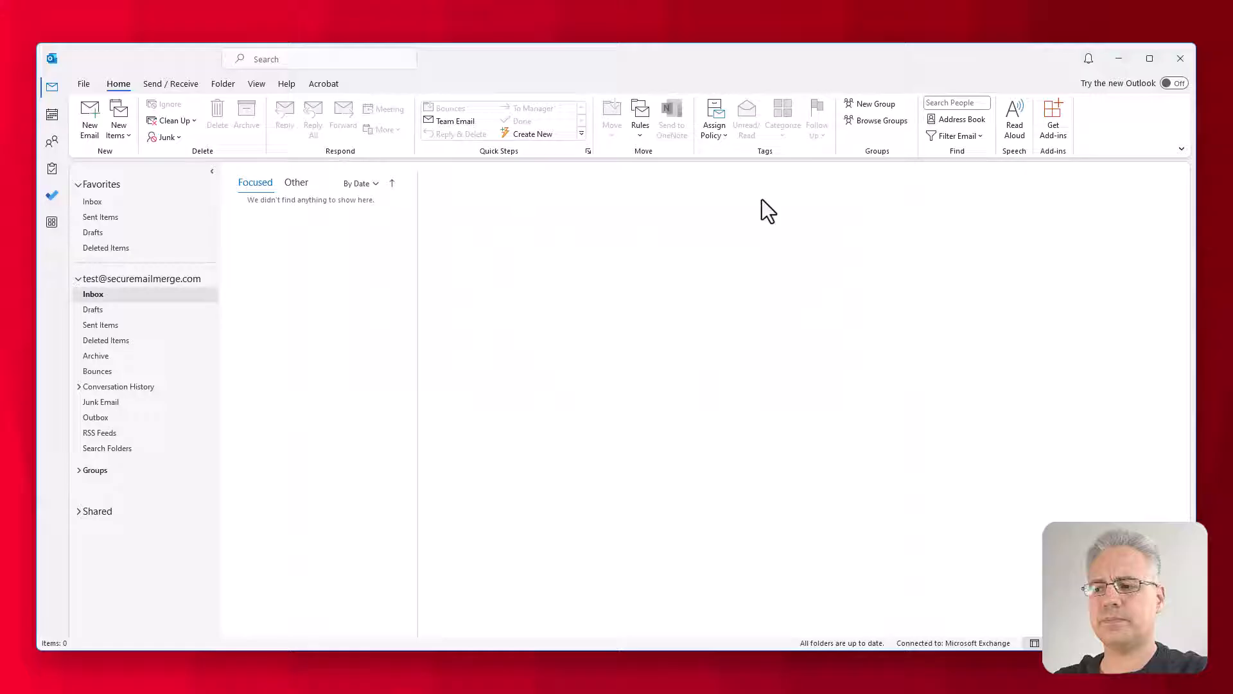
mouse_move(118, 182)
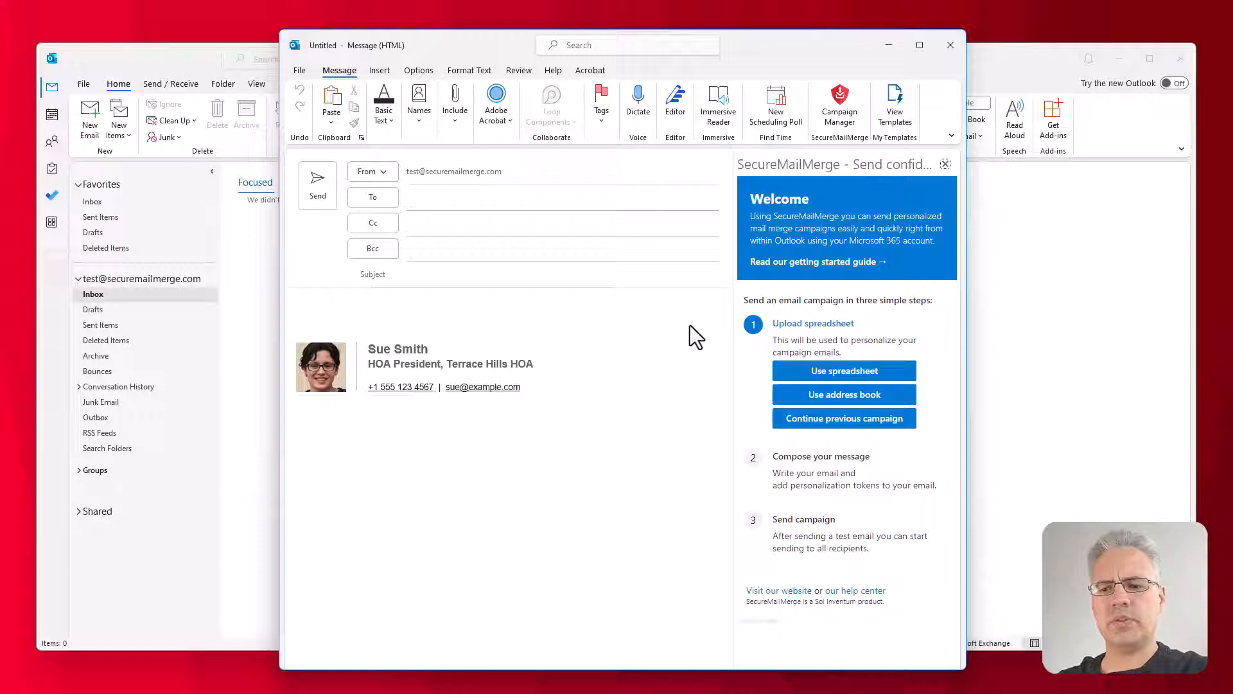
Load Home-Owners-Association-Members.xlsx as the campaign's recipients spreadsheet.
left_click(844, 371)
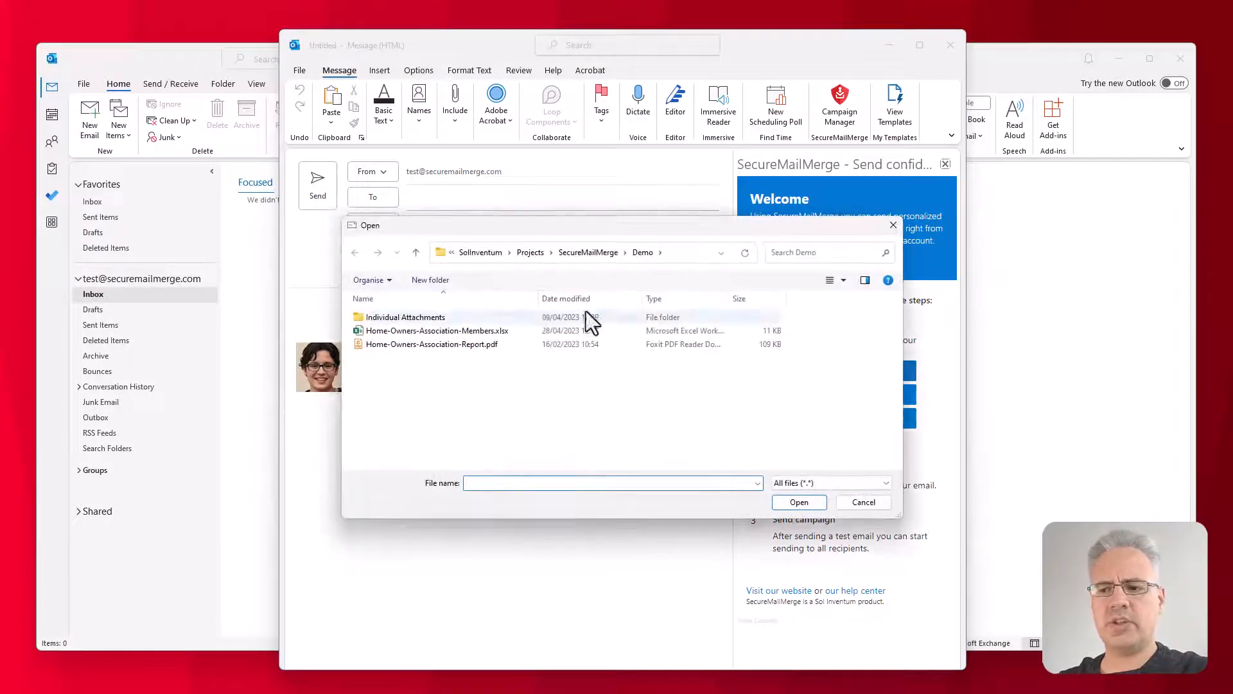
left_click(437, 330)
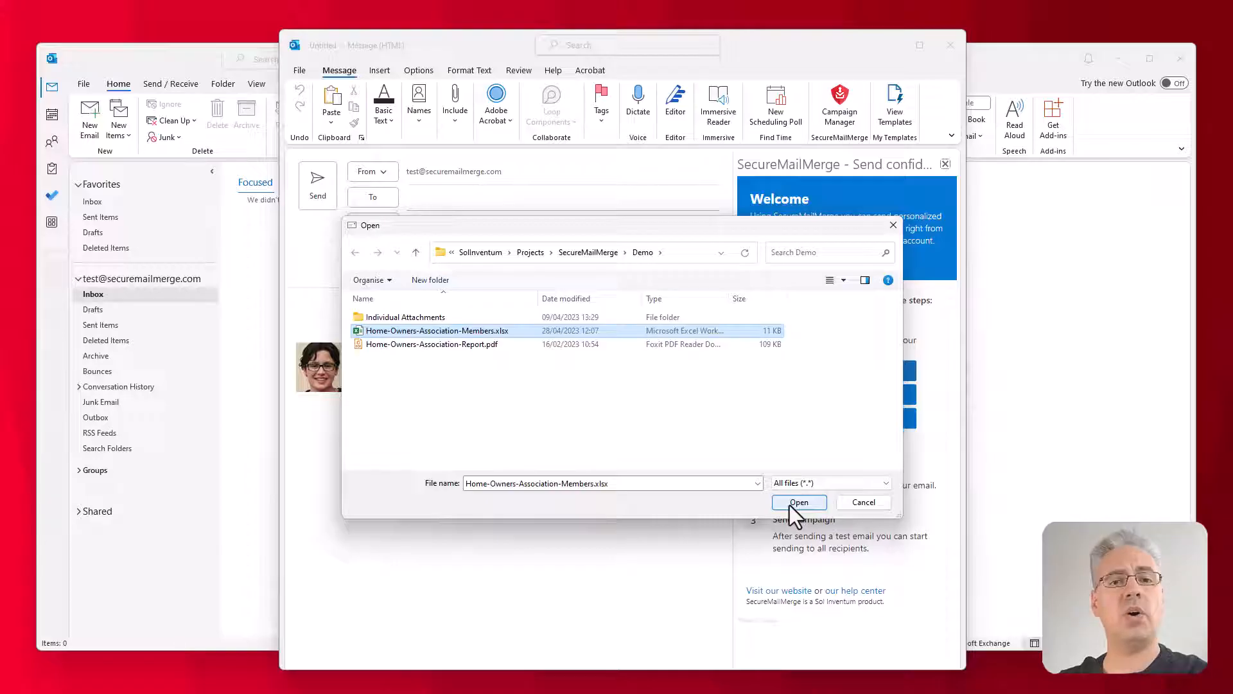
left_click(798, 501)
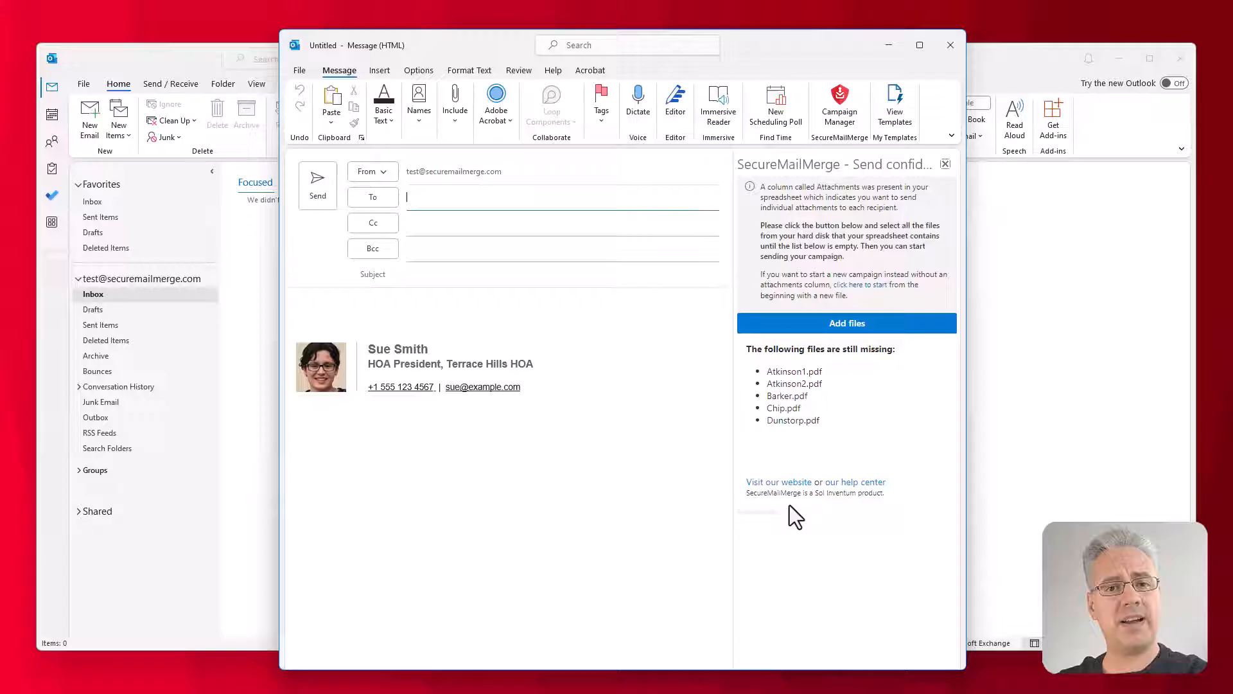
mouse_move(830, 419)
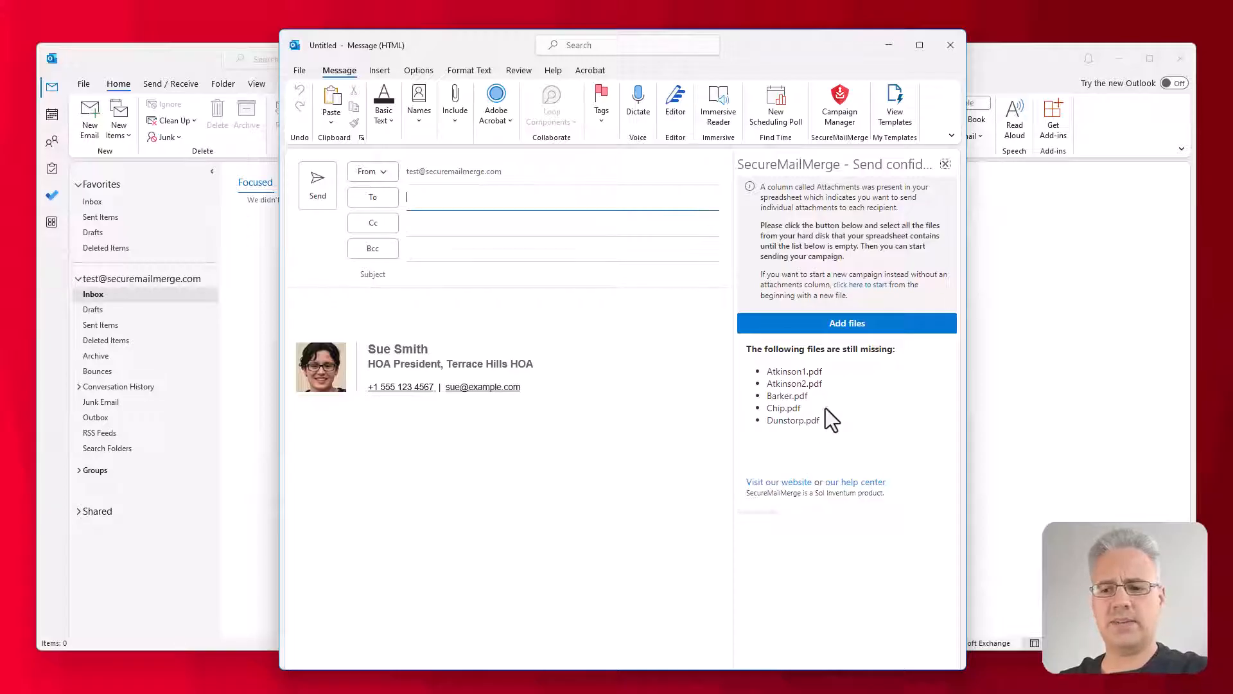
Add all five PDFs from the Individual Attachments folder to SecureMailMerge.
left_click(847, 322)
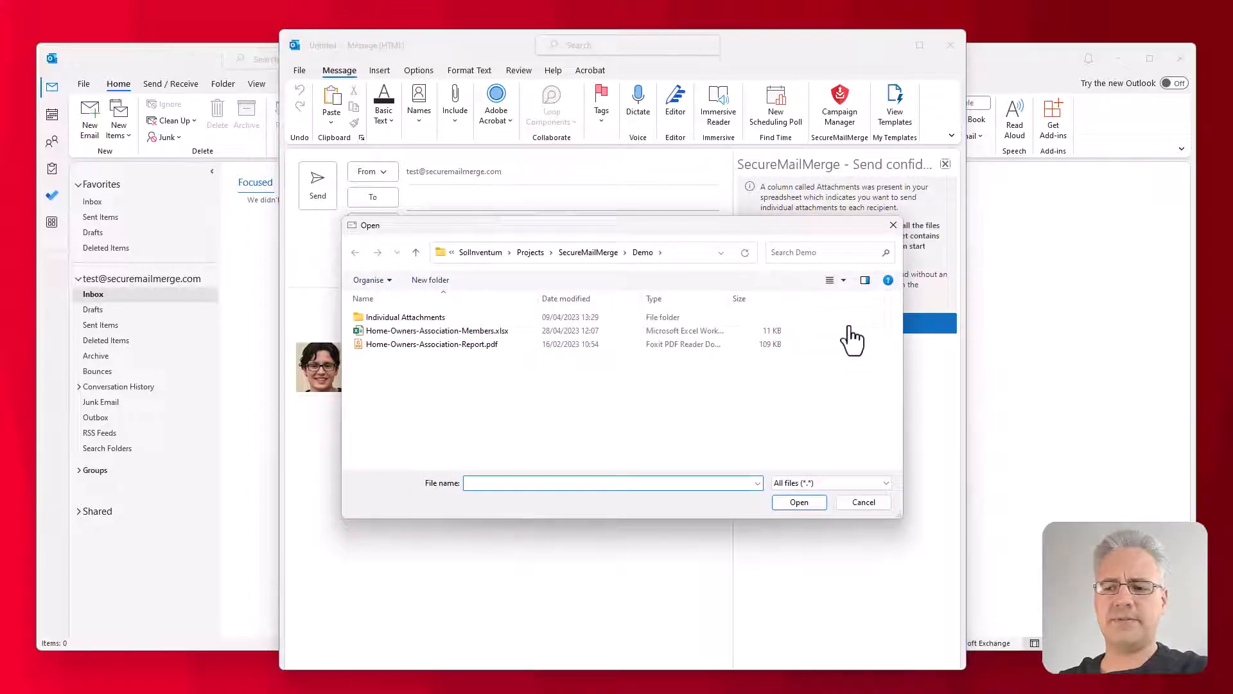
double_click(406, 316)
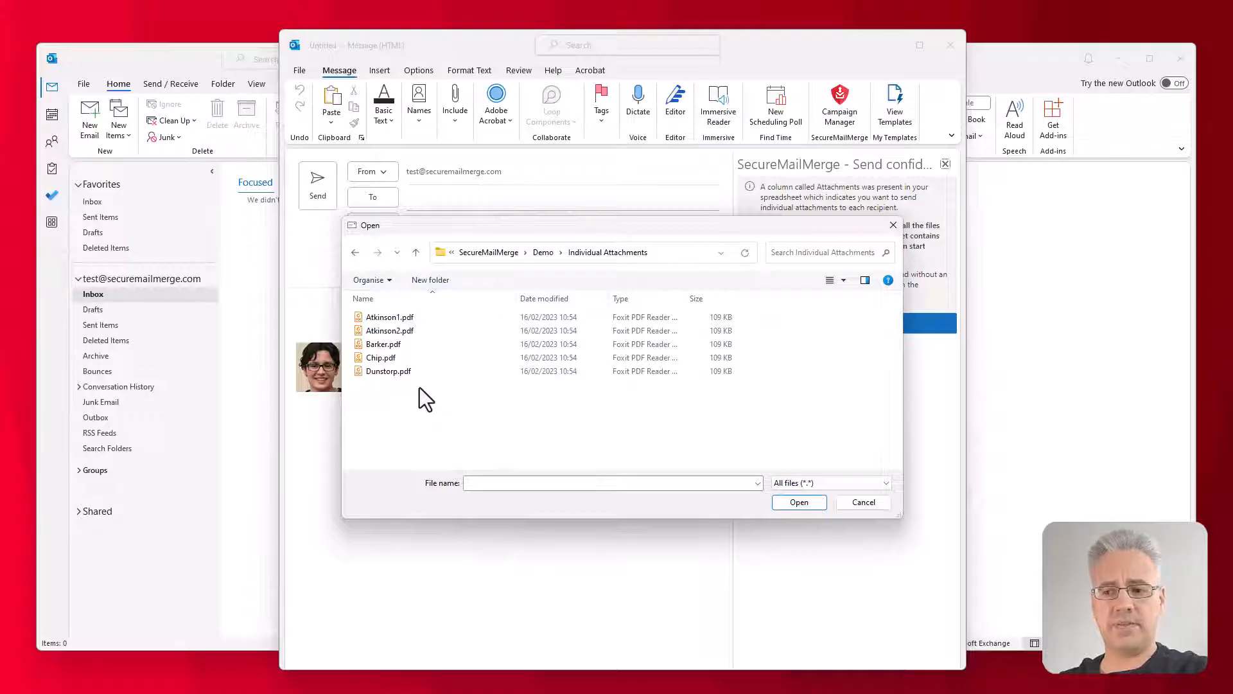
mouse_move(425, 413)
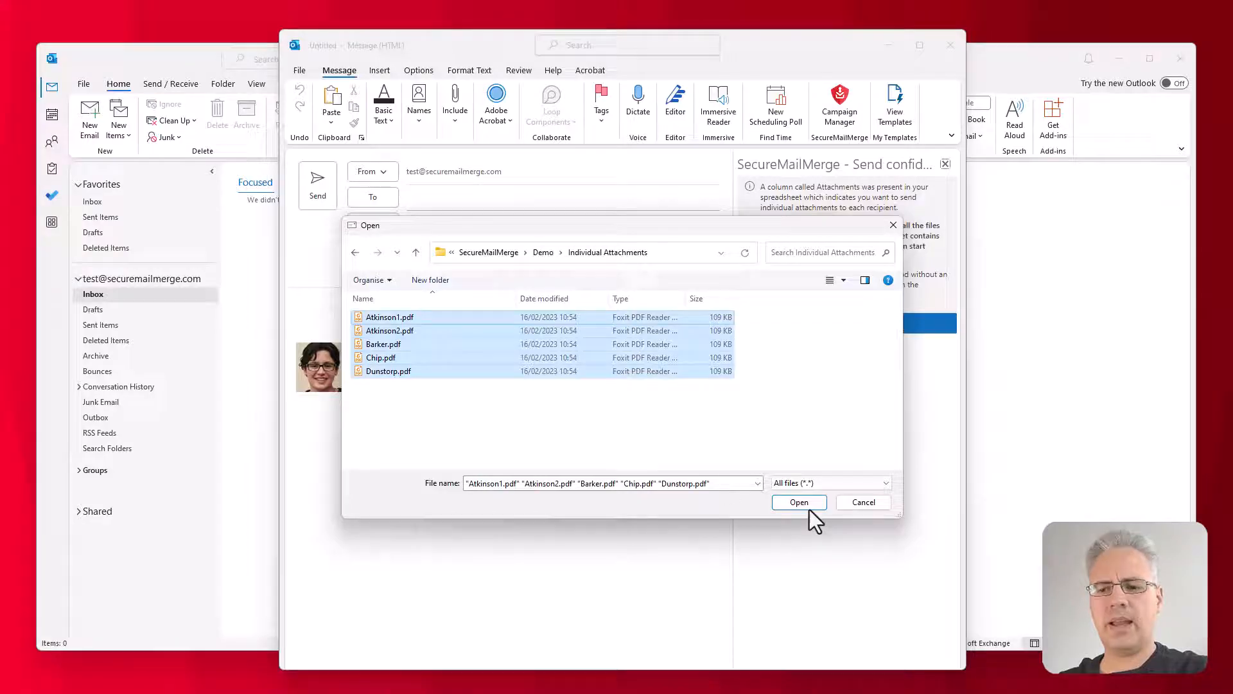
left_click(798, 502)
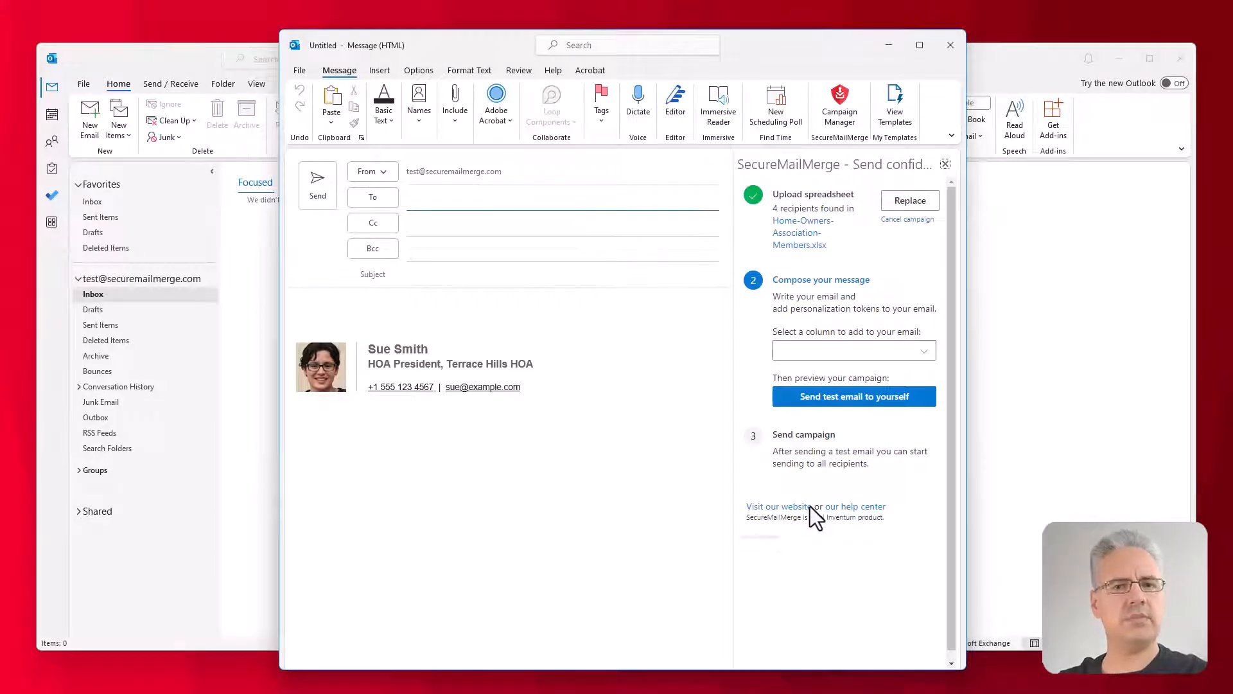
left_click(563, 197)
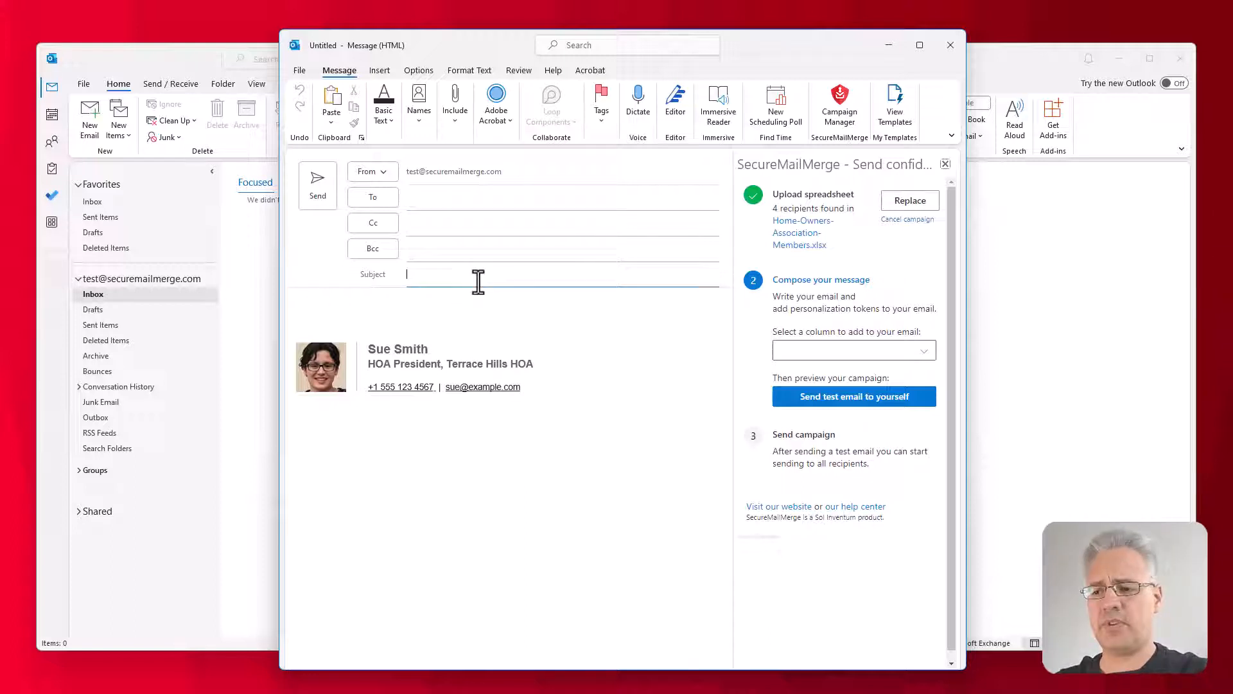
Set the subject to 'Invoice for flat {{Flat}}' using the Flat merge token.
type("Invoice")
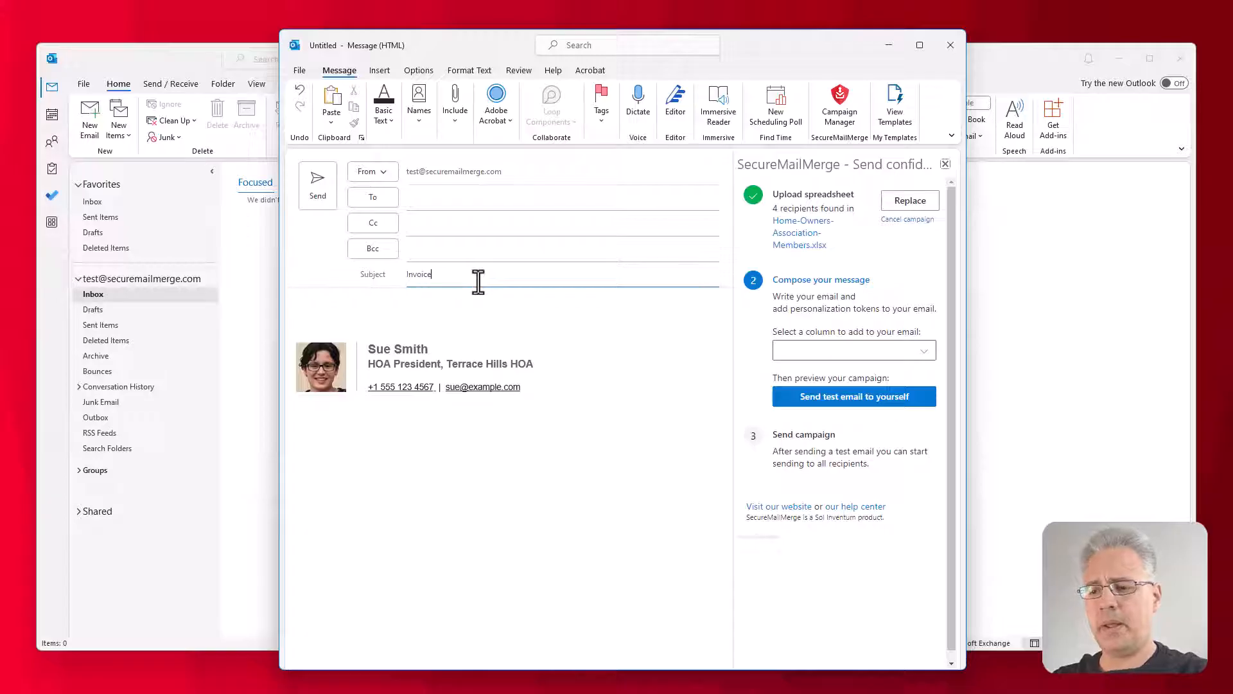
type("for flat")
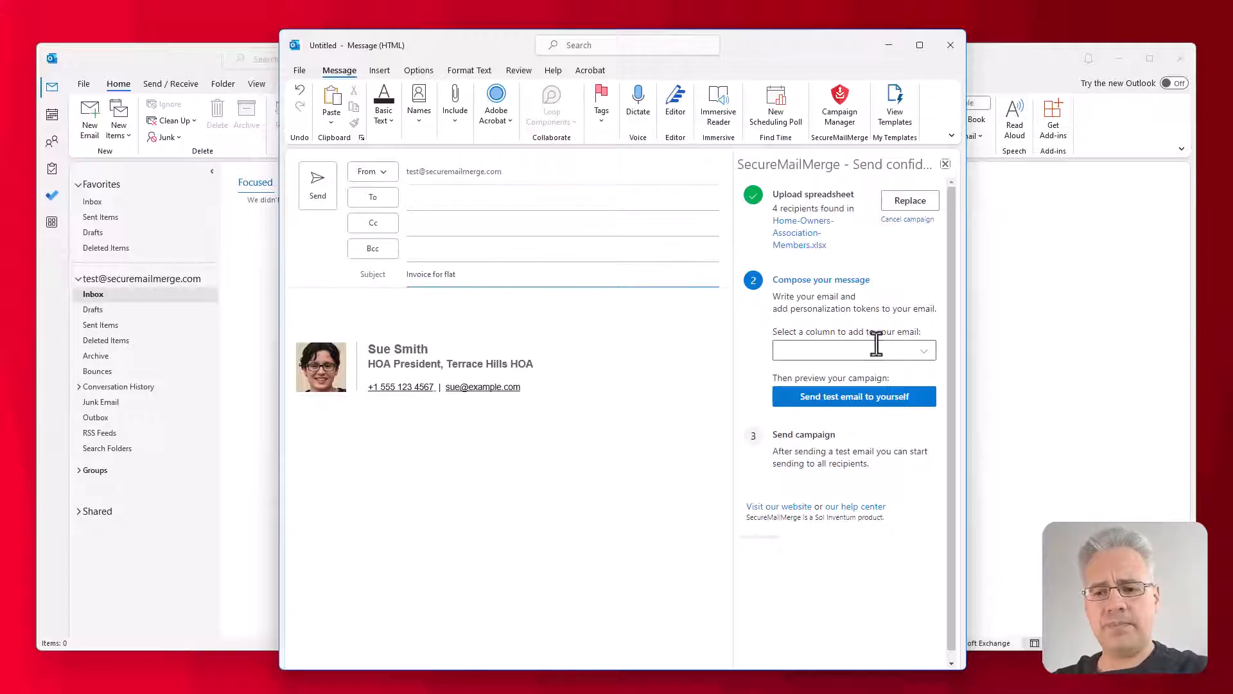
left_click(852, 350)
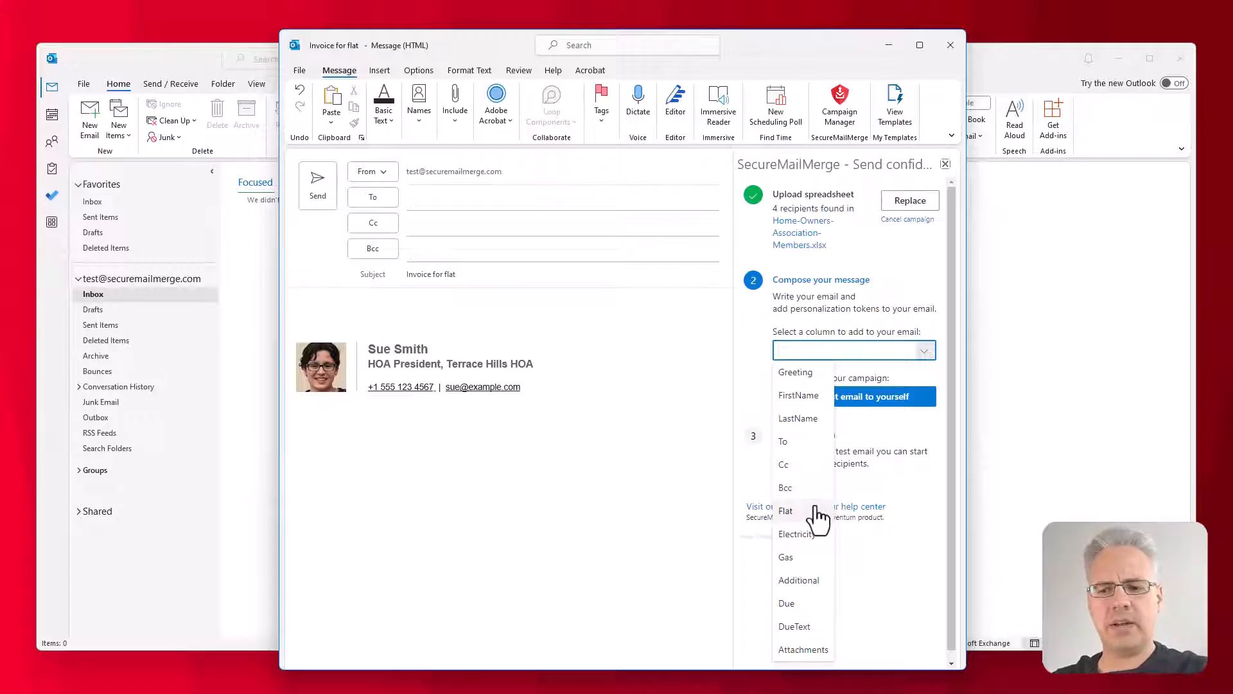
left_click(785, 511)
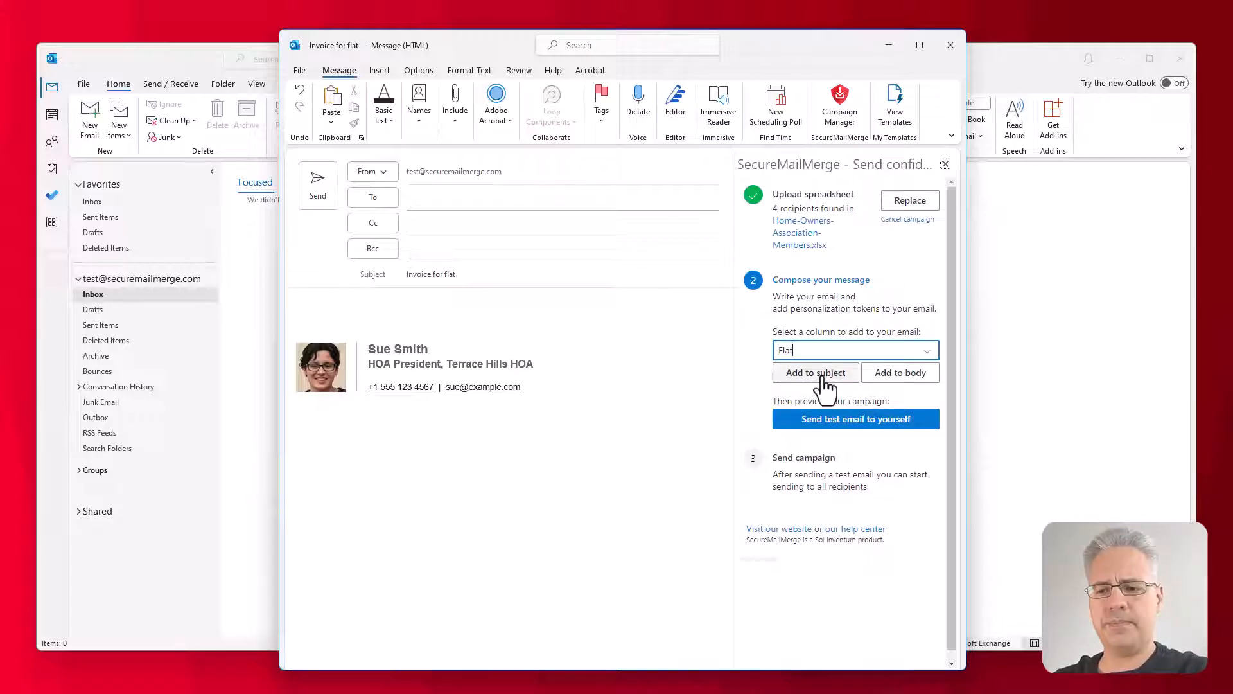
left_click(815, 372)
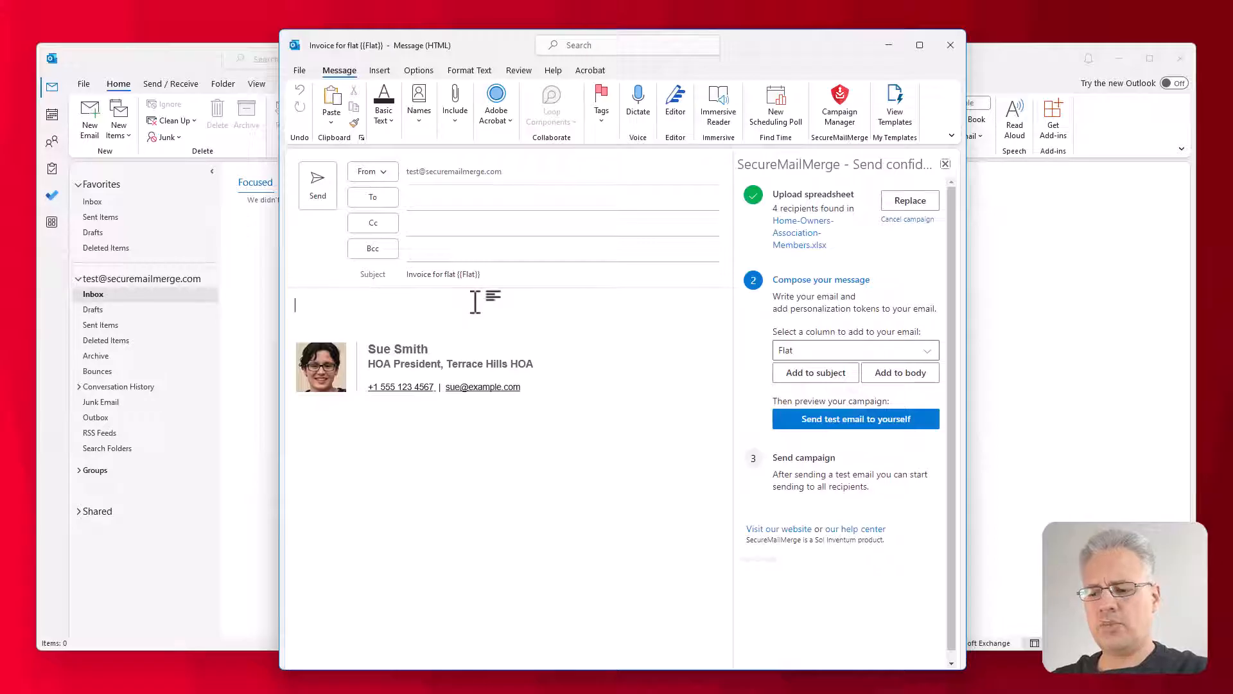
Write the body 'Dear {{Greeting}} {{LastName}}', an invoice-attached note and a Kind Regards sign-off.
type("Dear")
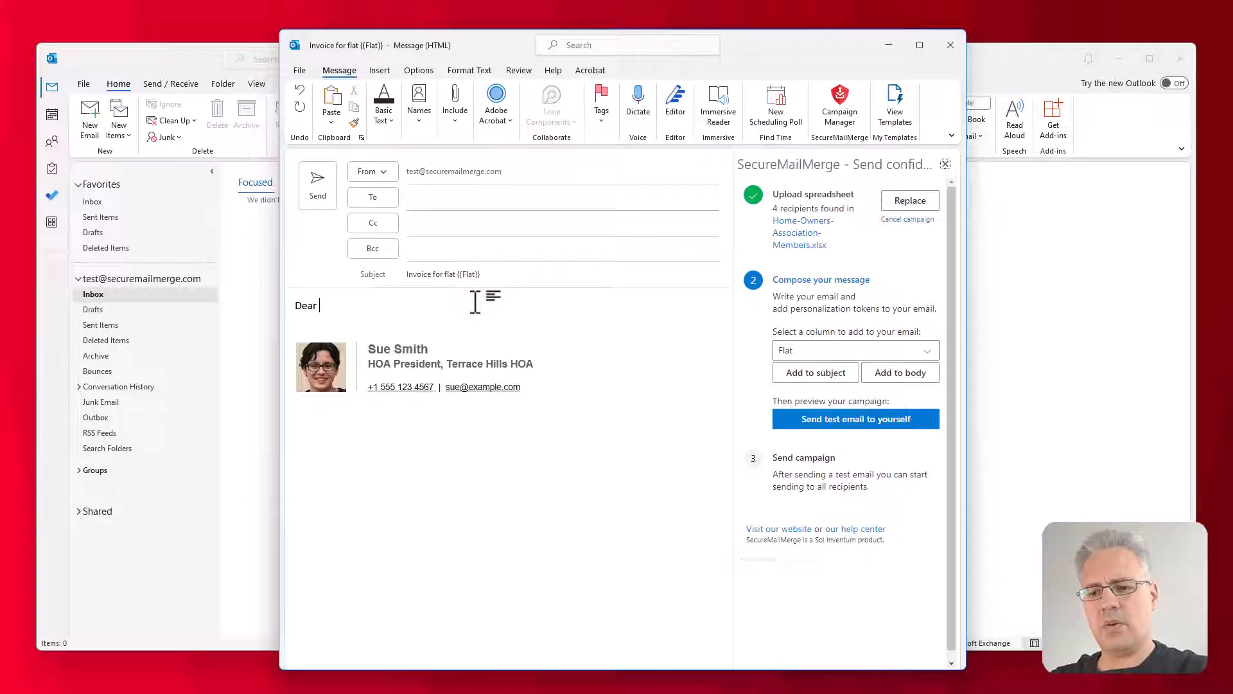
left_click(854, 350)
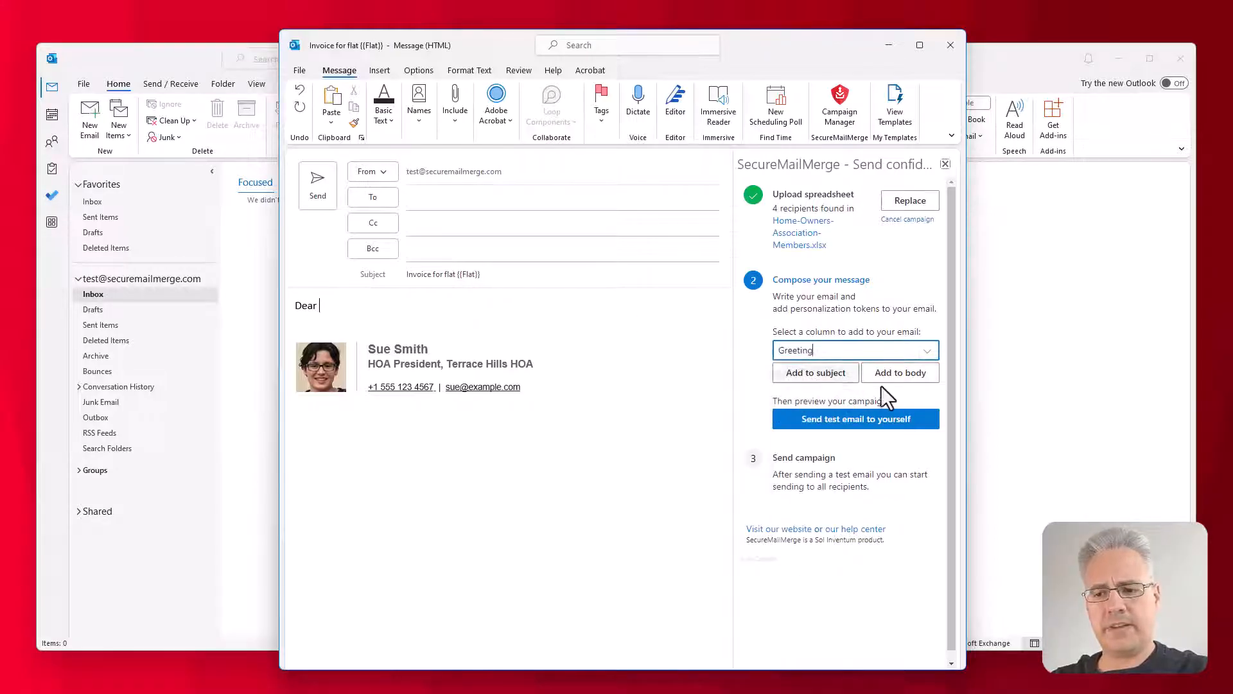
left_click(899, 372)
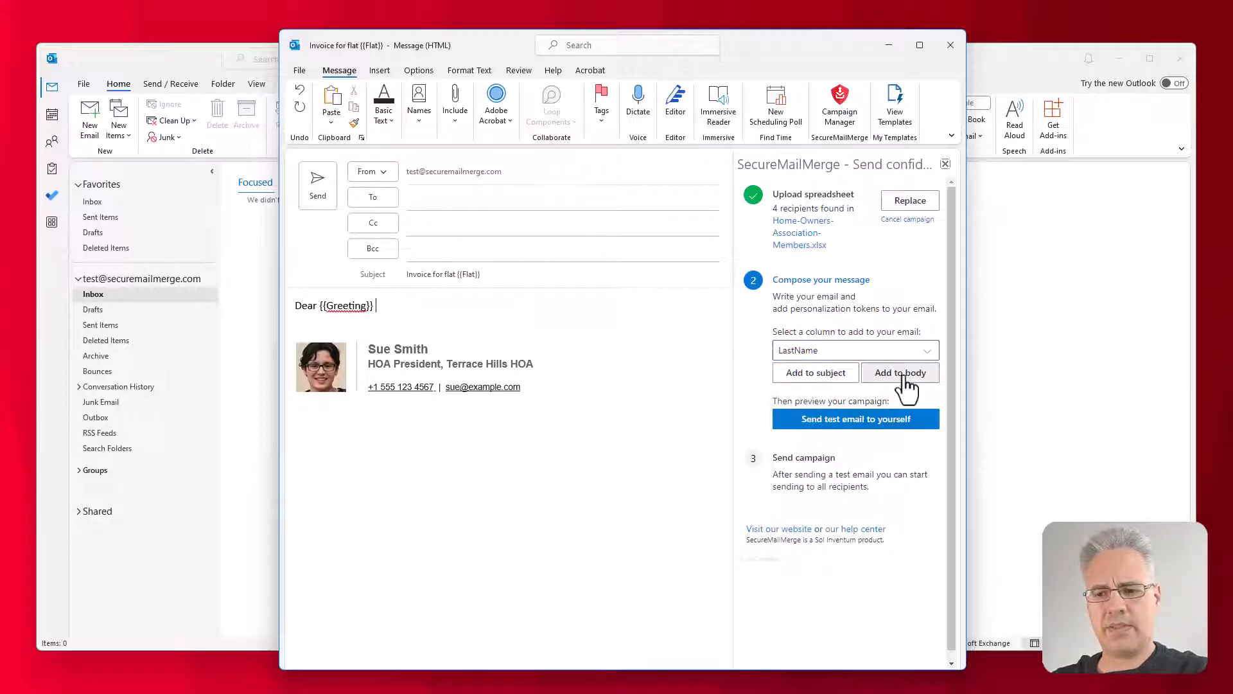
left_click(900, 372)
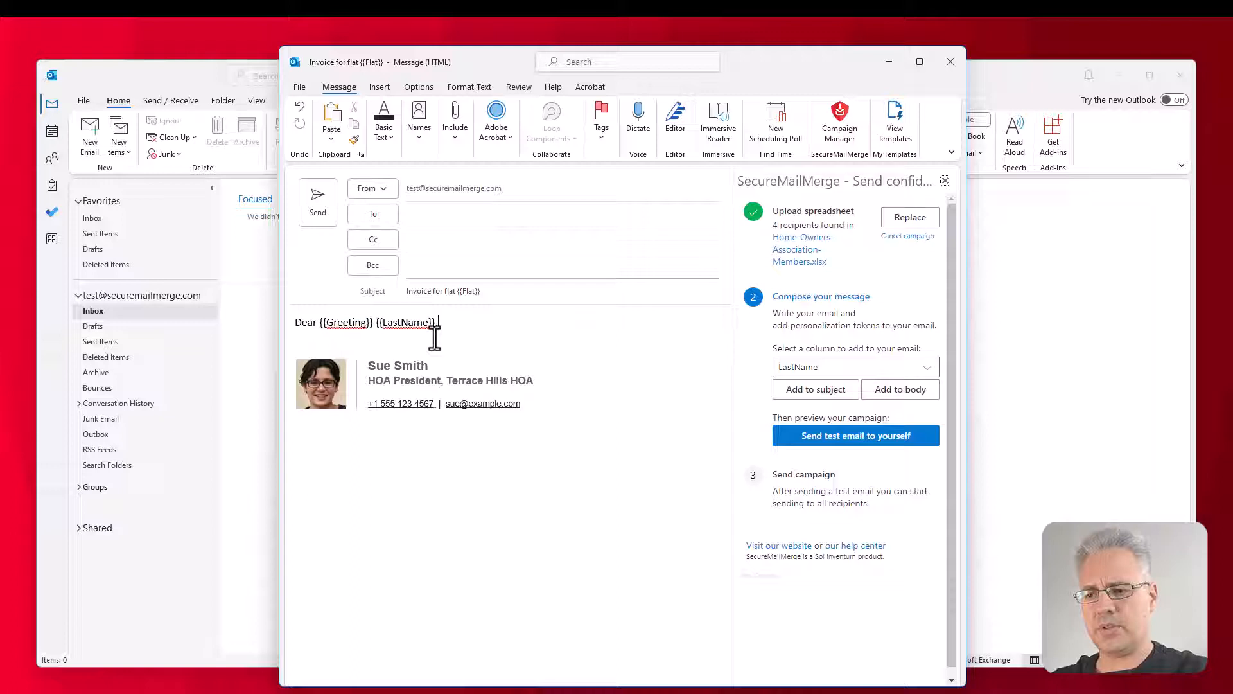
type("please find the")
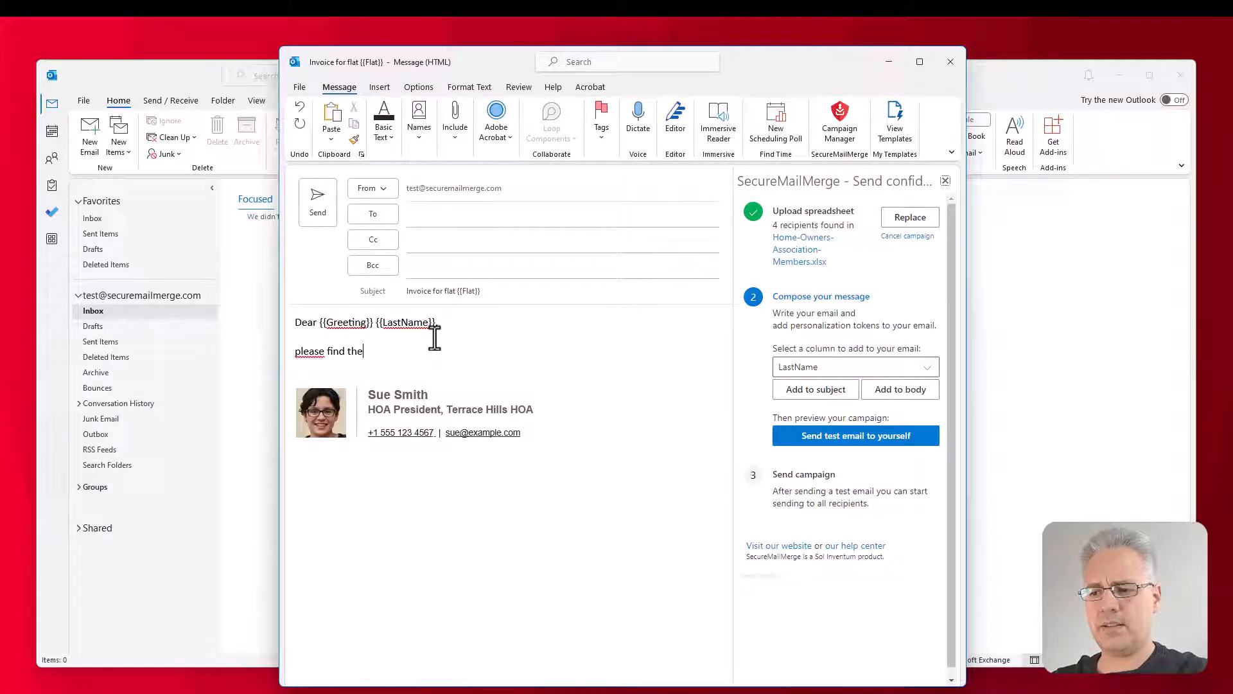
type("invoice attached")
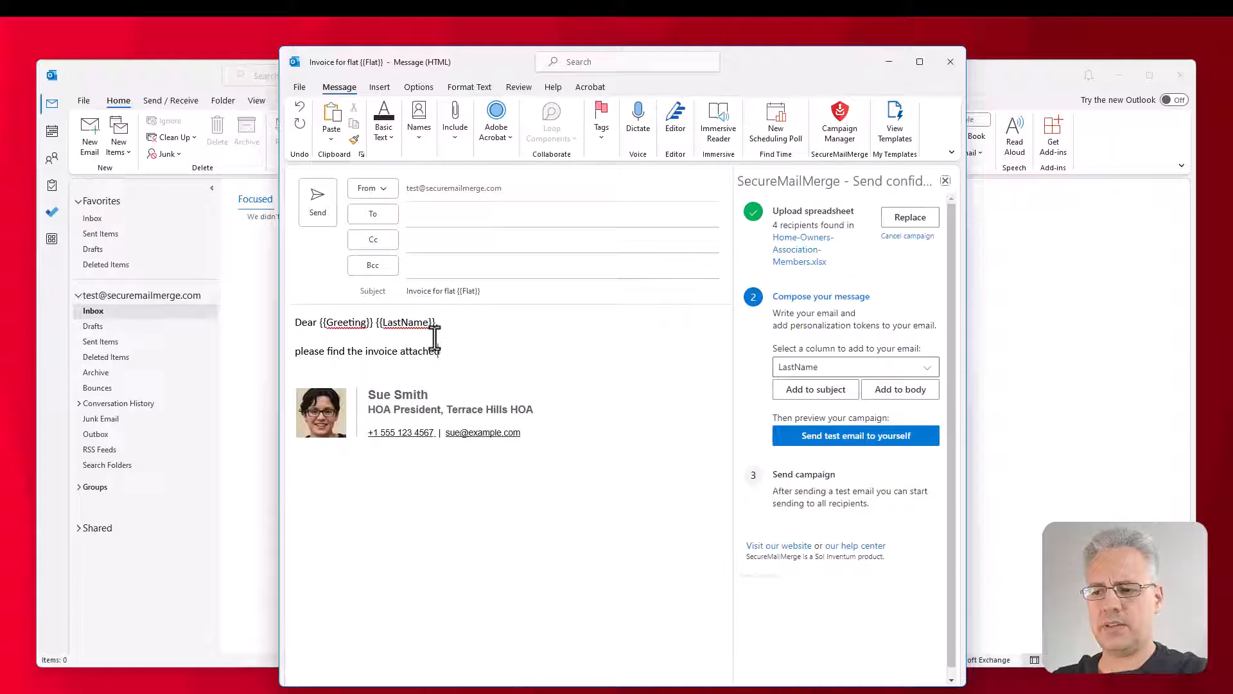
type("Kind Rea")
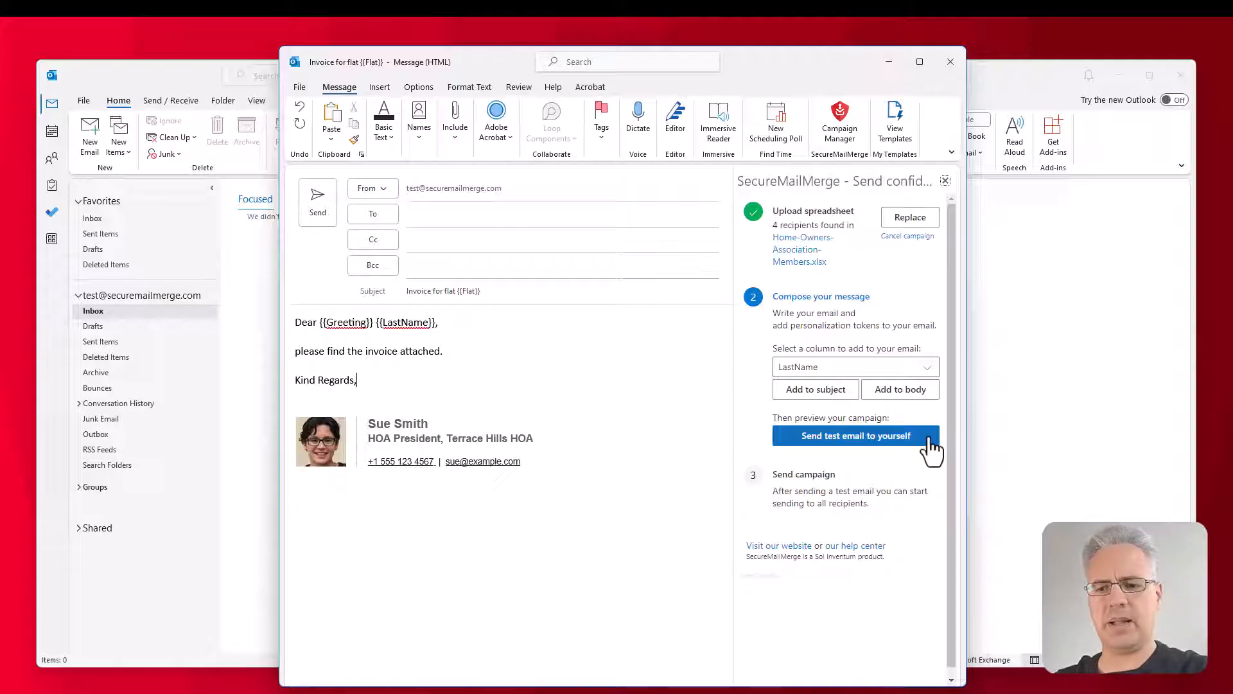
Sign in with the test account to send yourself a test email, then return to the mailbox.
left_click(855, 435)
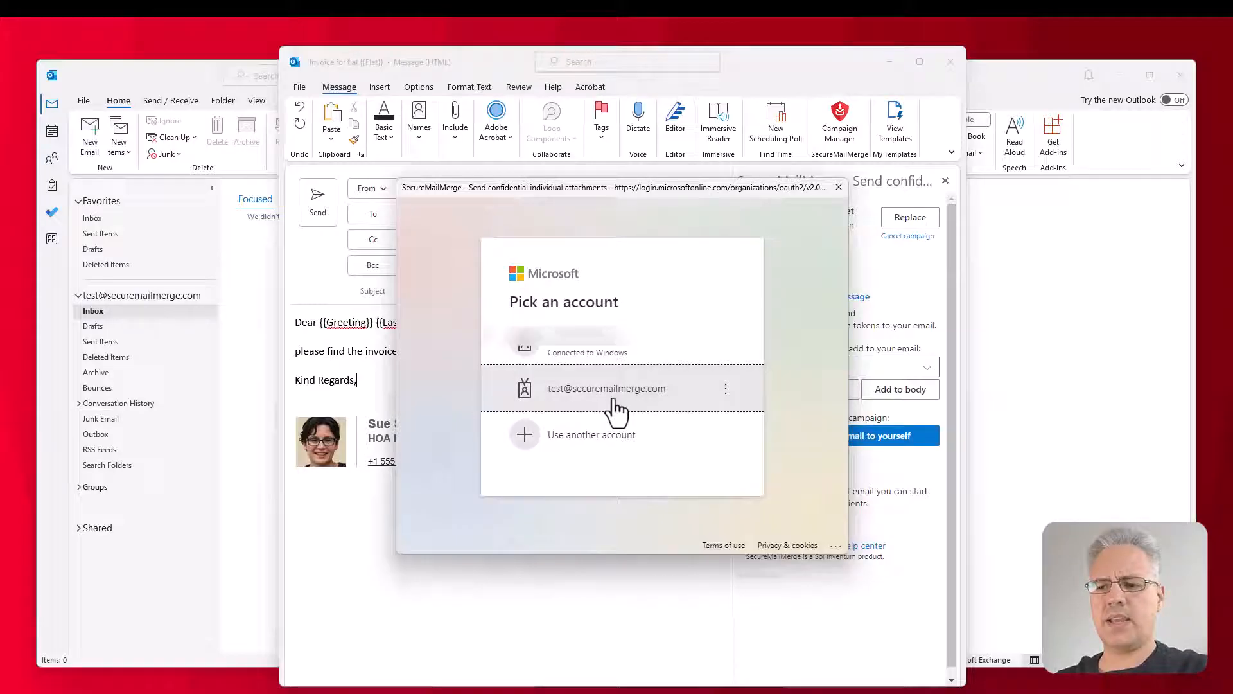
left_click(606, 388)
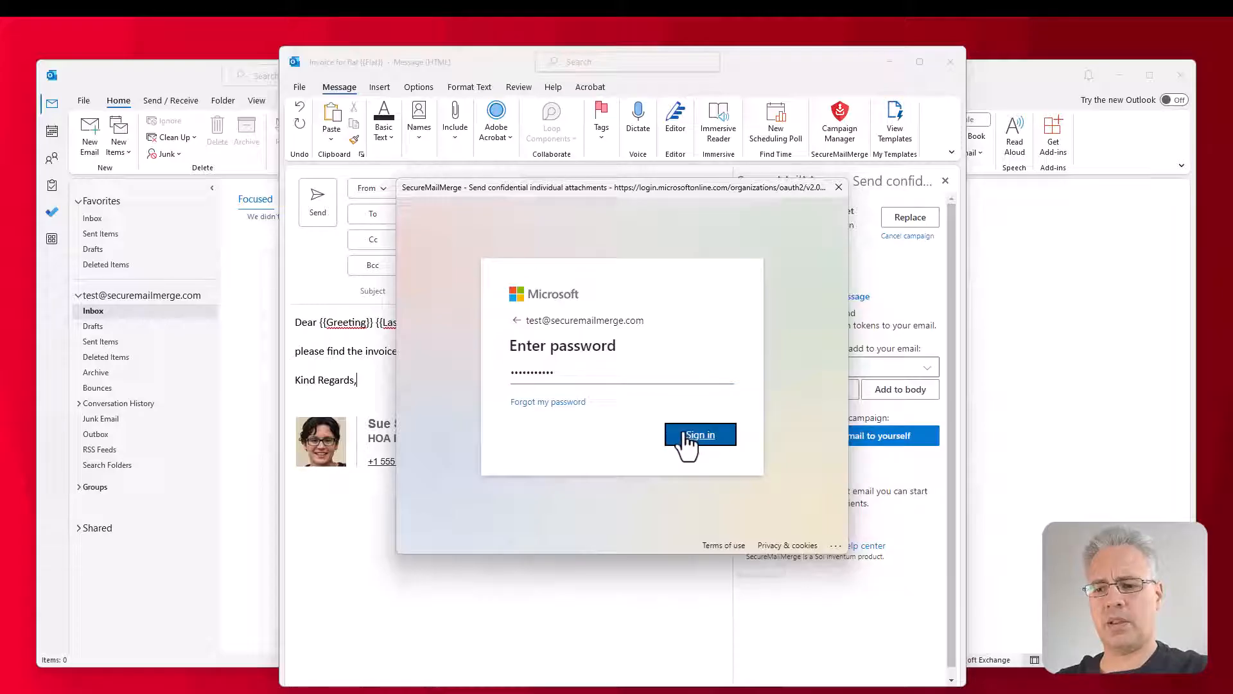
left_click(700, 435)
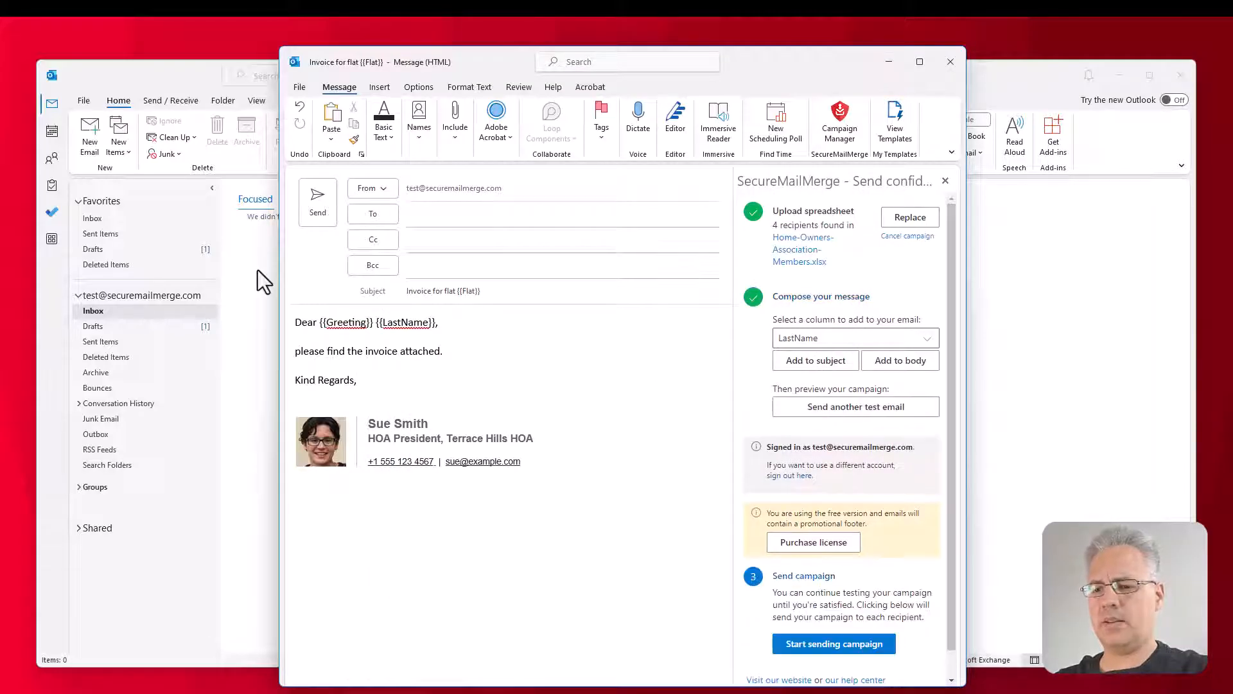
left_click(950, 62)
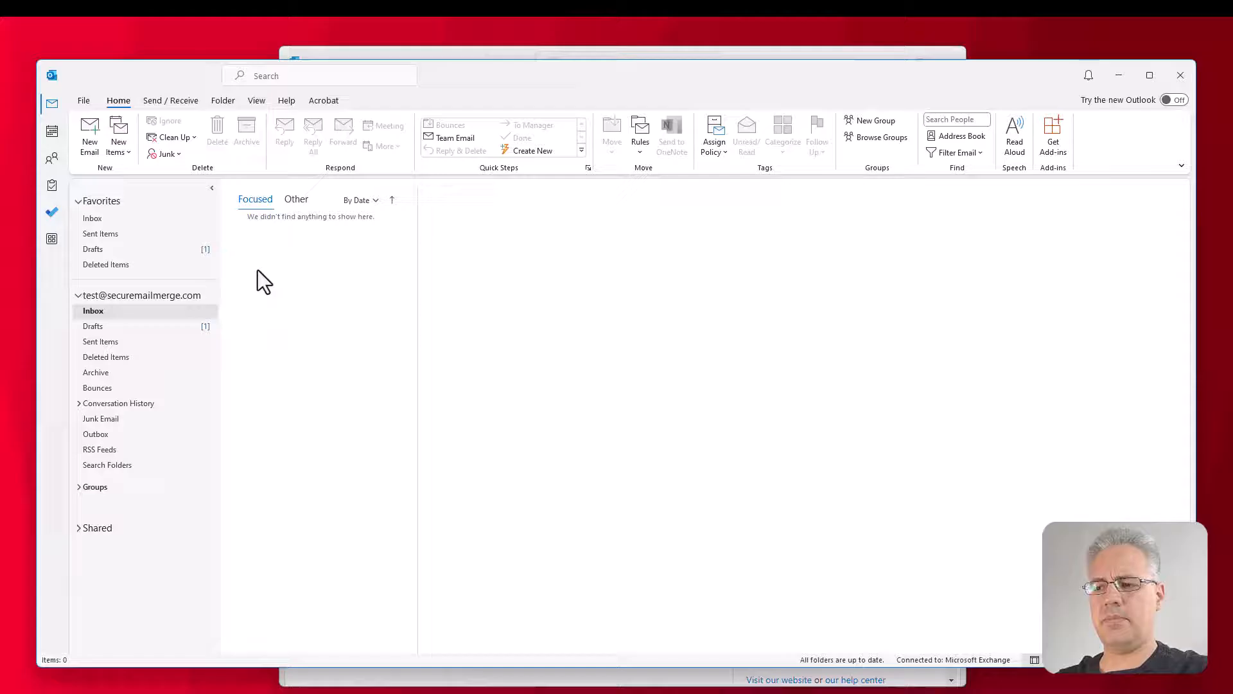
Open the '[TEST] Invoice for flat 14A' message and select the merged greeting name.
left_click(310, 248)
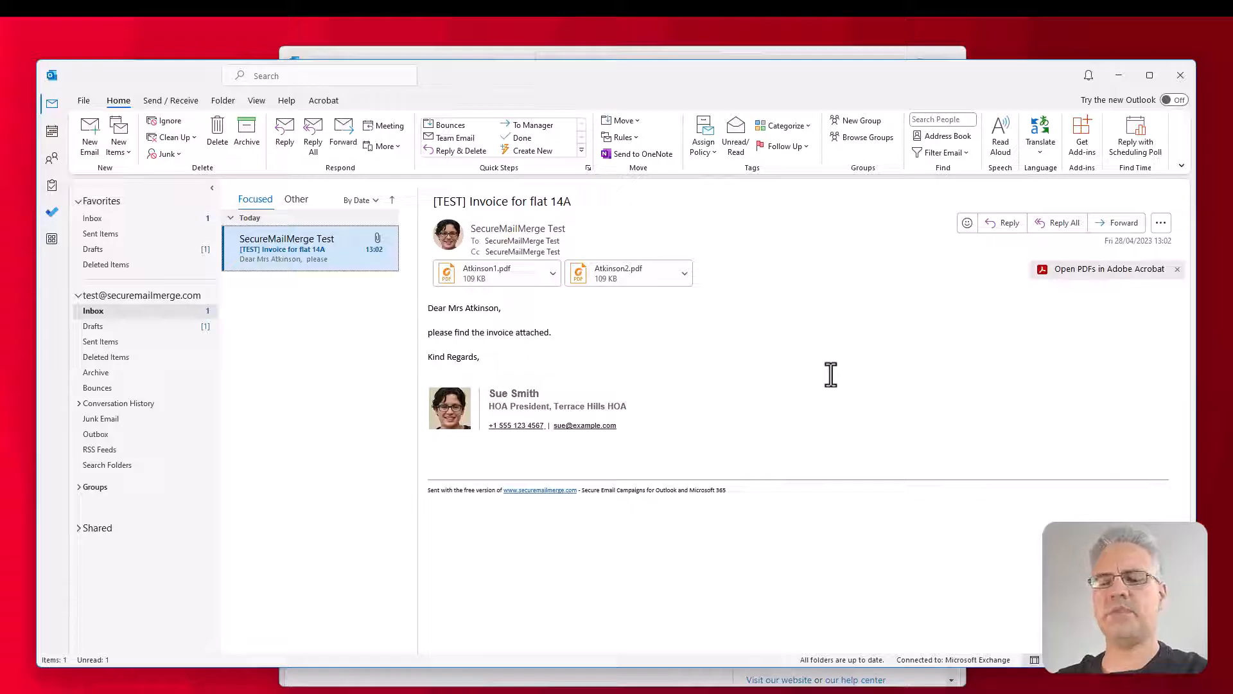
mouse_move(767, 380)
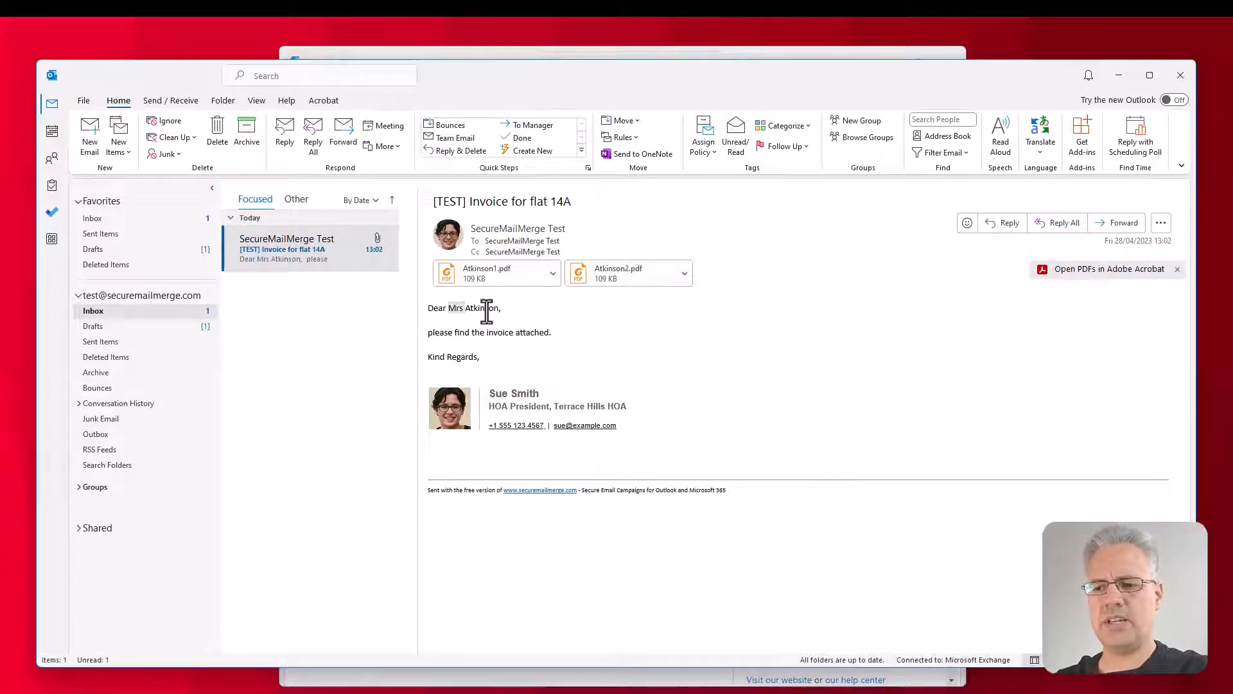
double_click(481, 308)
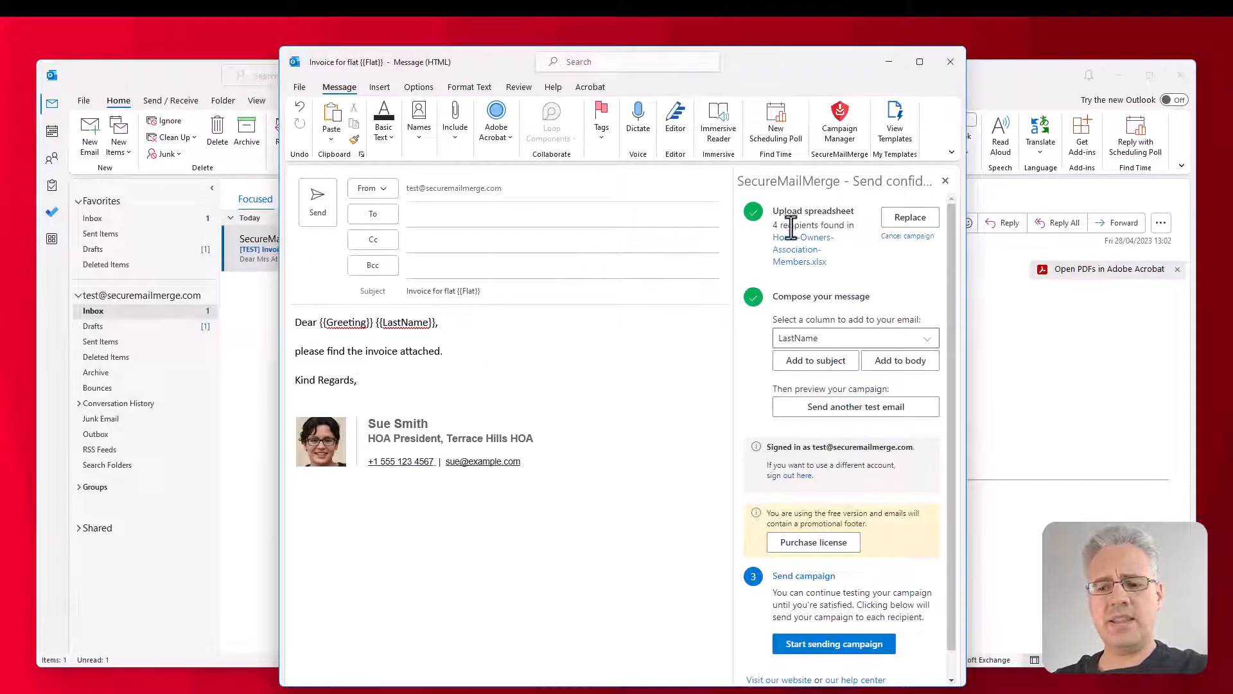
Start sending the campaign to all four recipients.
left_click(833, 643)
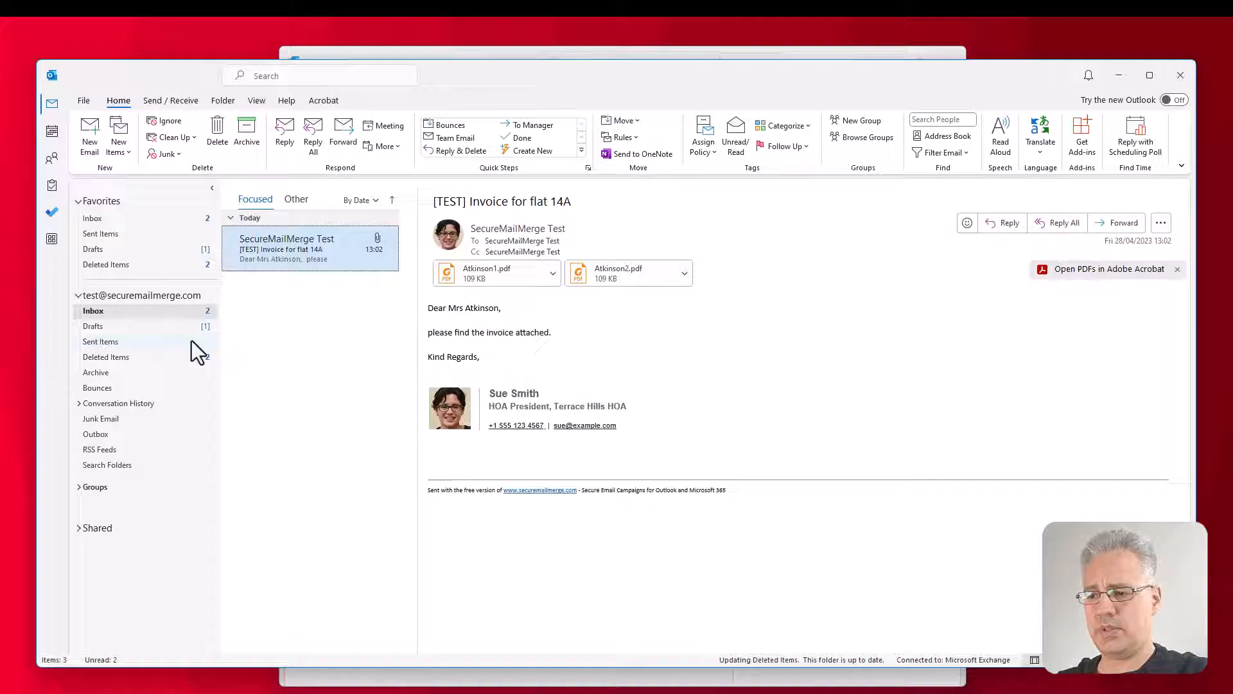
Open Sent Items and check the invoice emails for flats 34C and 14A.
left_click(102, 340)
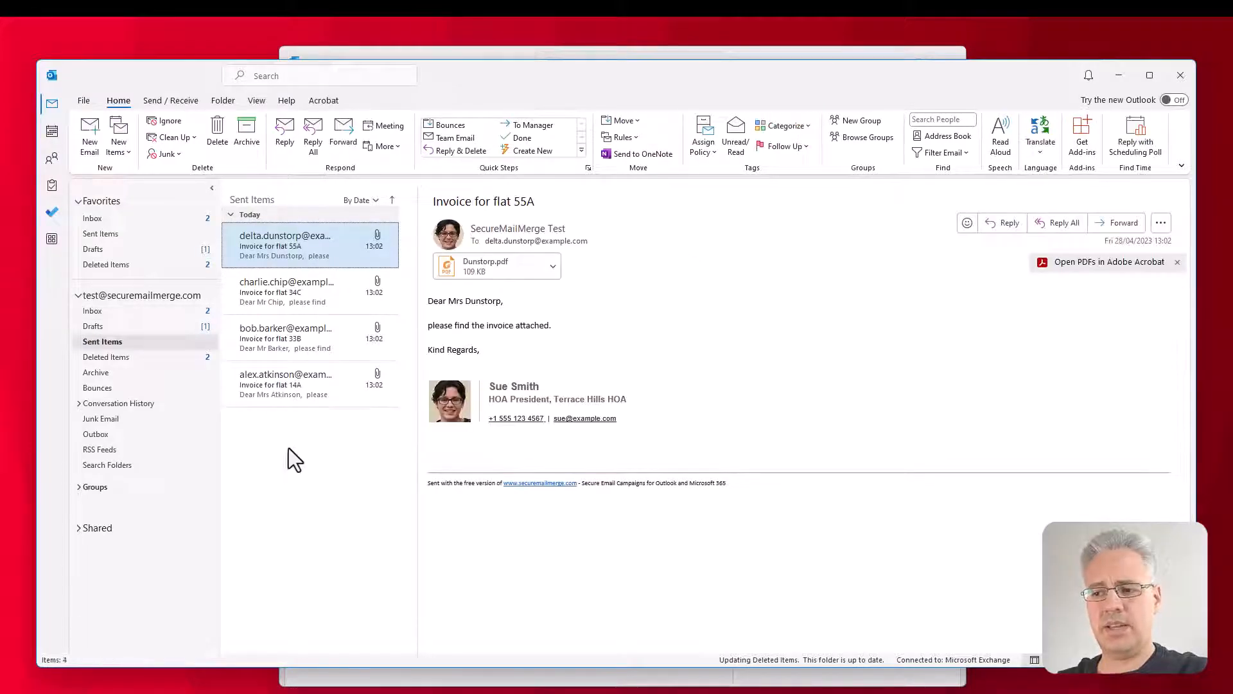
left_click(307, 291)
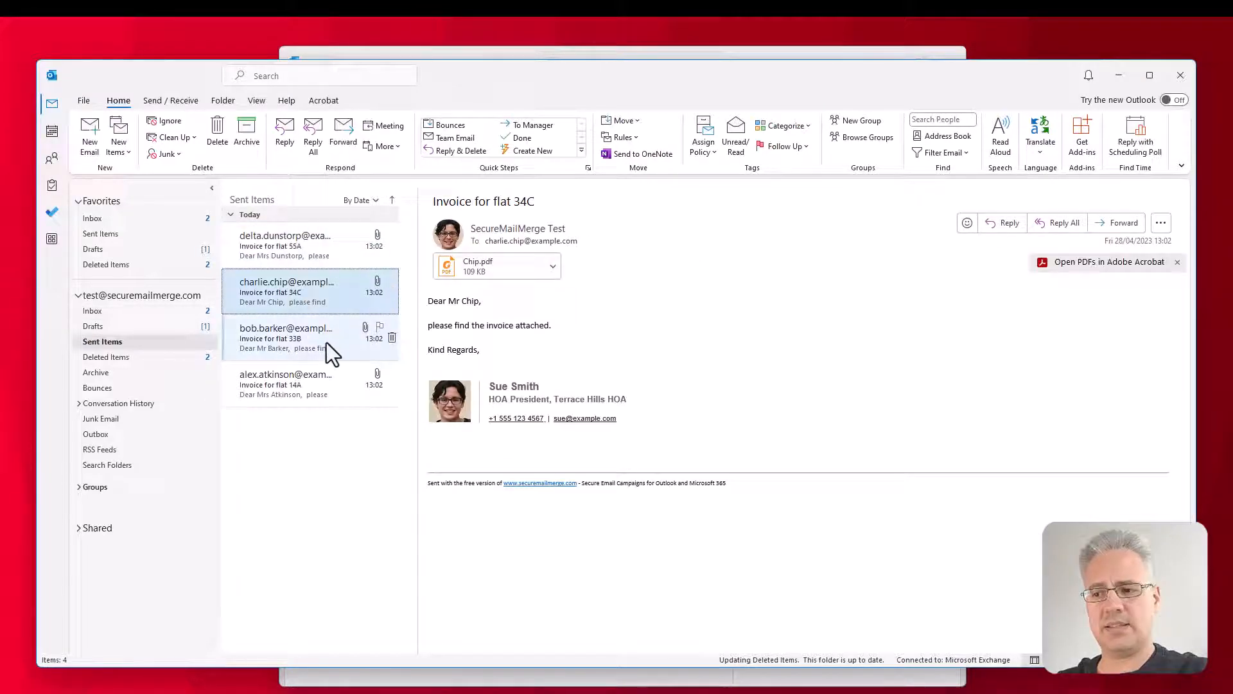
left_click(285, 384)
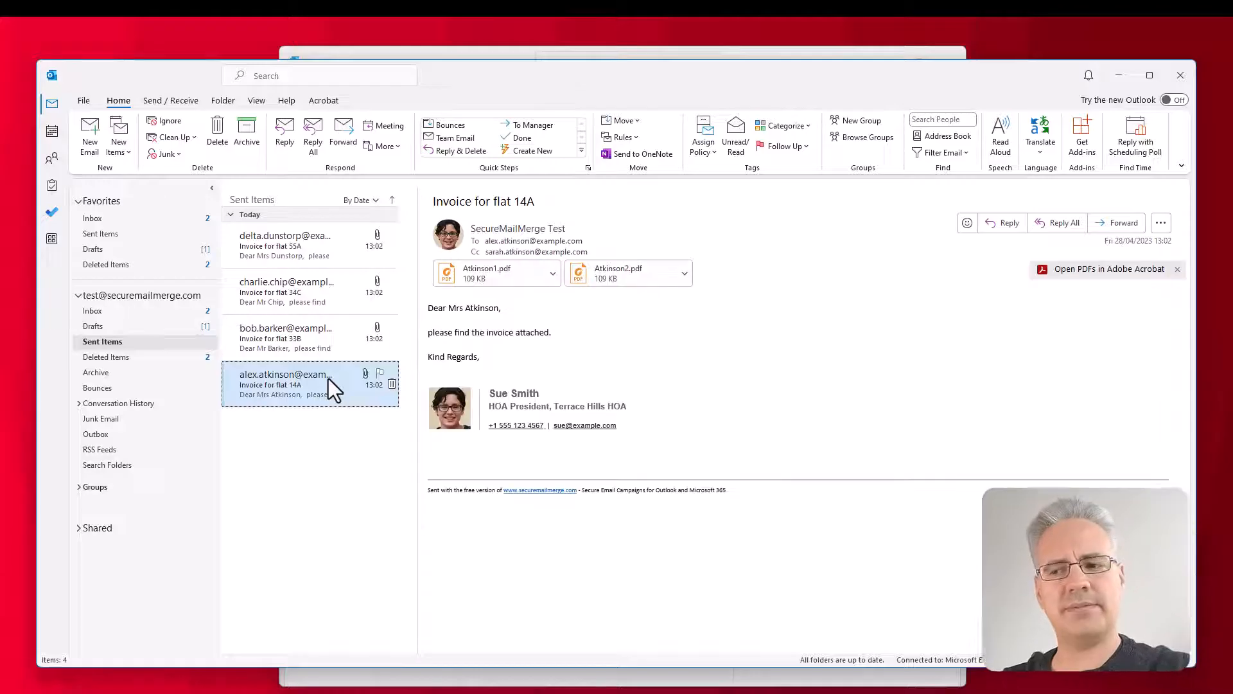